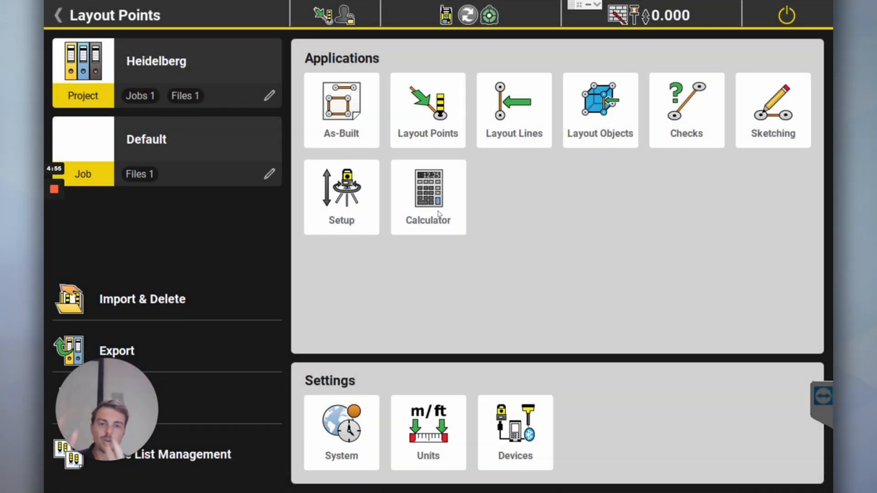
pyautogui.moveTo(275, 220)
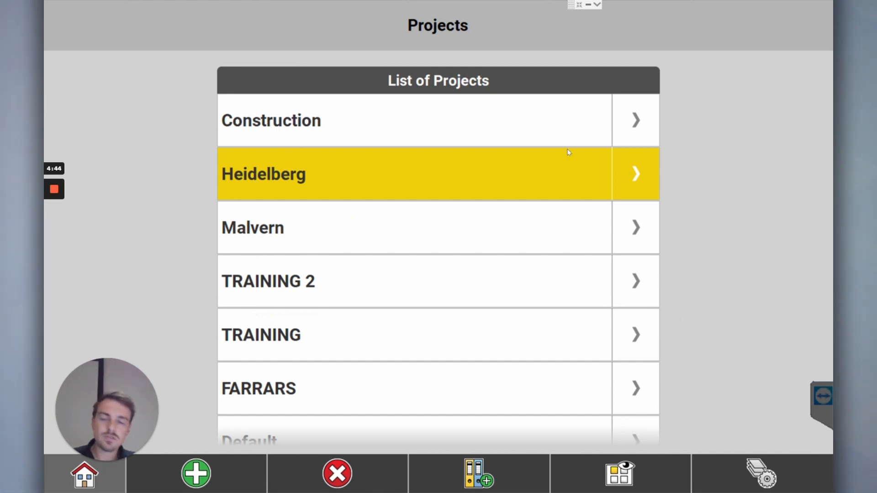
pyautogui.moveTo(316, 167)
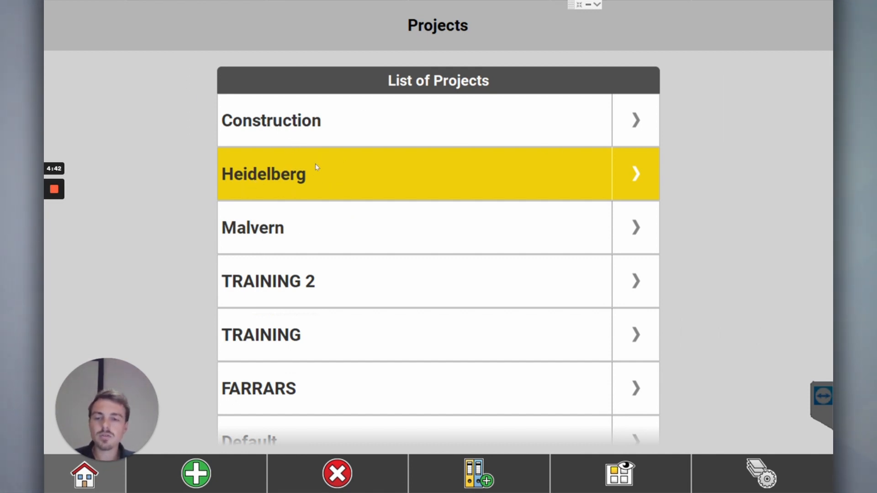
pyautogui.moveTo(311, 116)
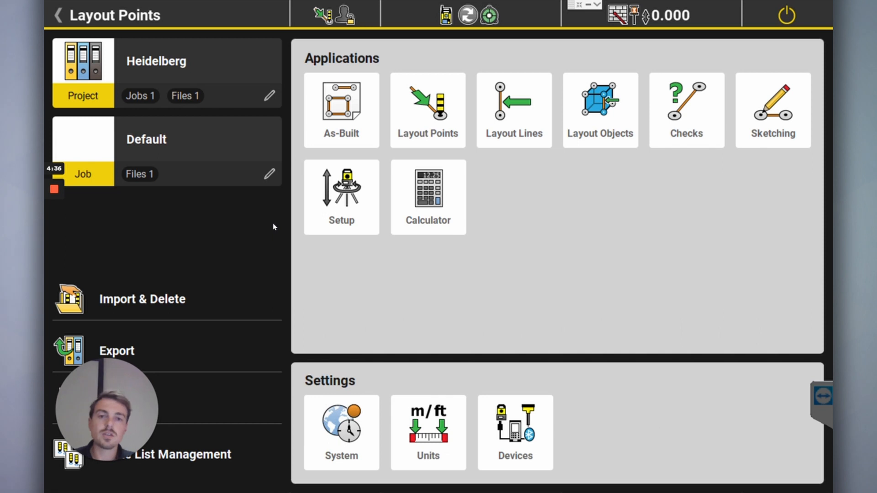
pyautogui.moveTo(204, 163)
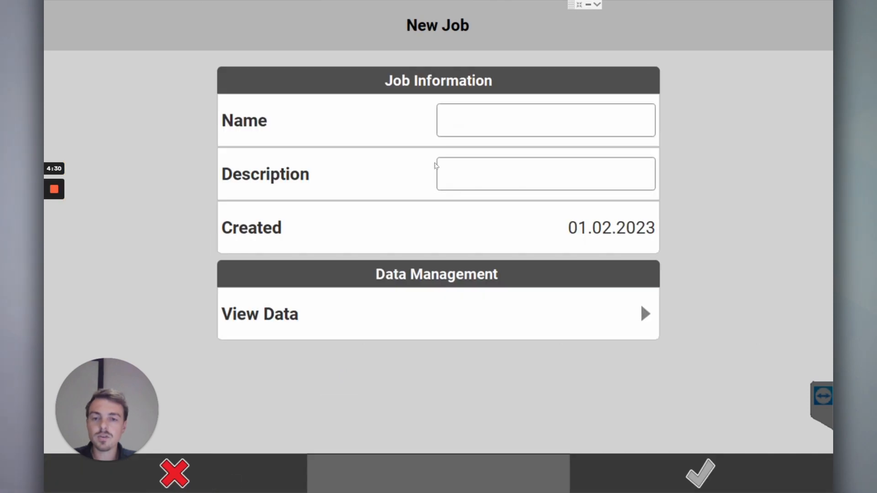
# Step: Create a new job named Basement Level under the Heidelberg project
pyautogui.click(544, 120)
pyautogui.write('Basement Level')
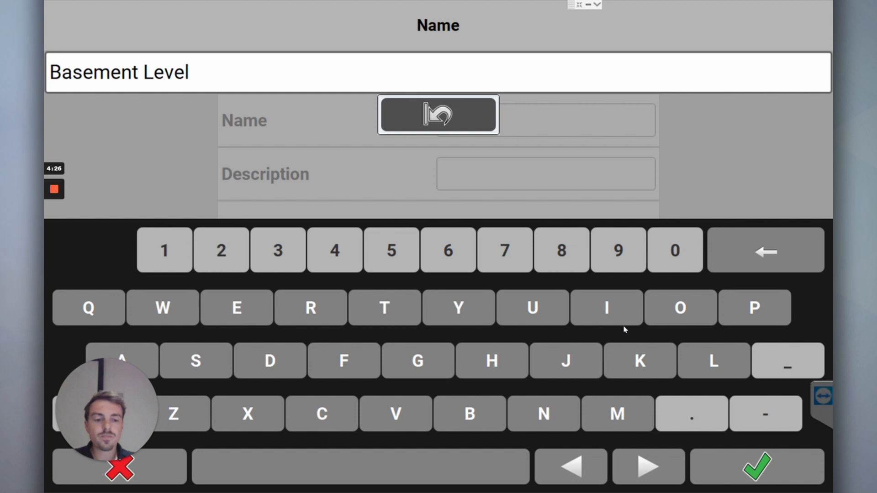
pyautogui.click(756, 467)
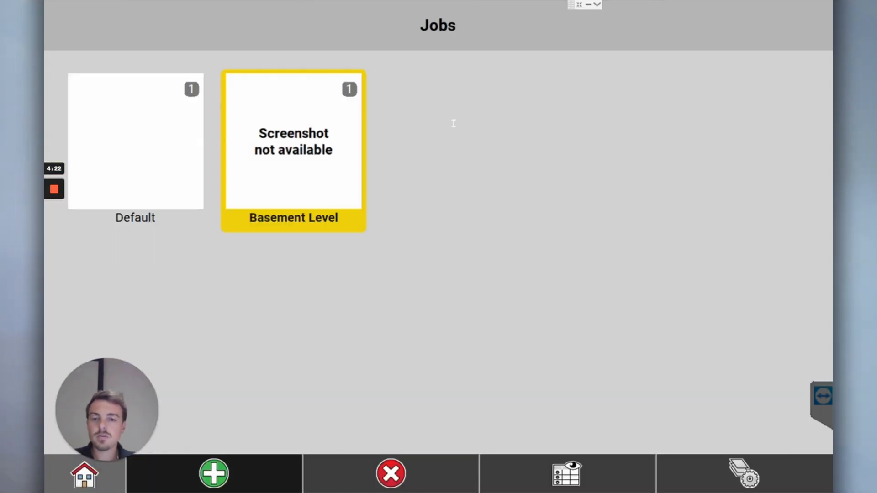
# Step: Create and save a second job named First Floor Level, making it the current job
pyautogui.click(213, 473)
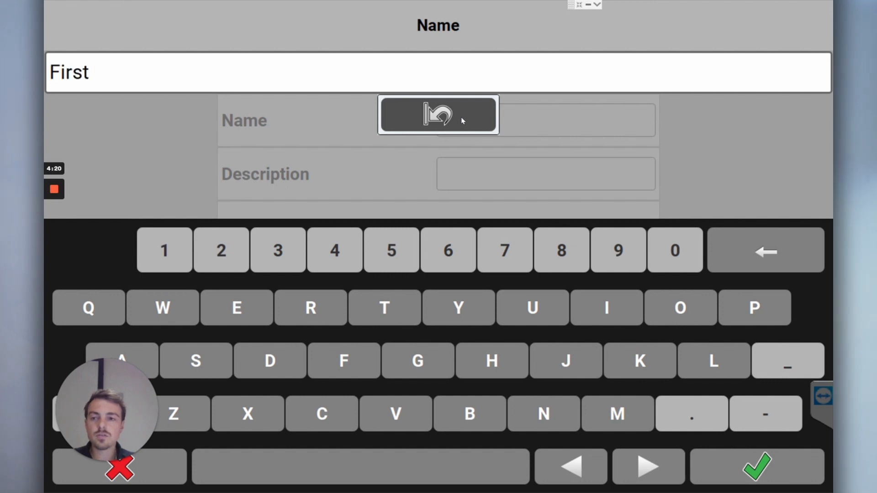
pyautogui.write('Floor Level')
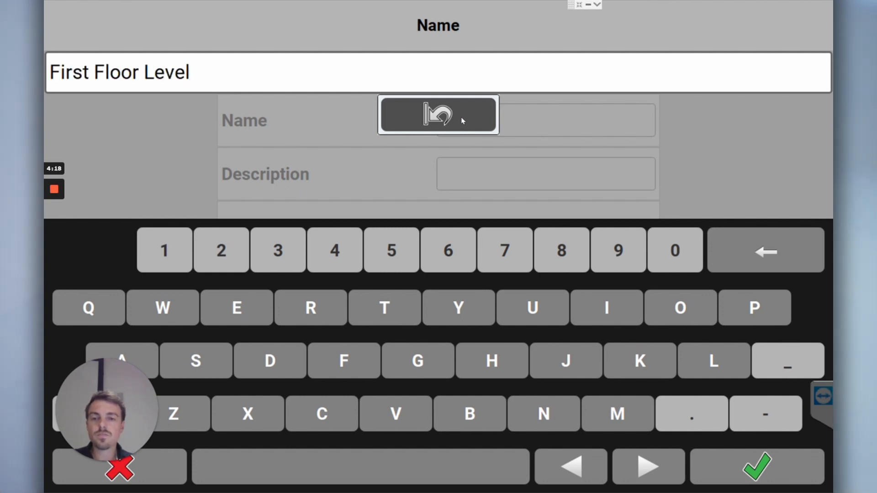
pyautogui.click(757, 466)
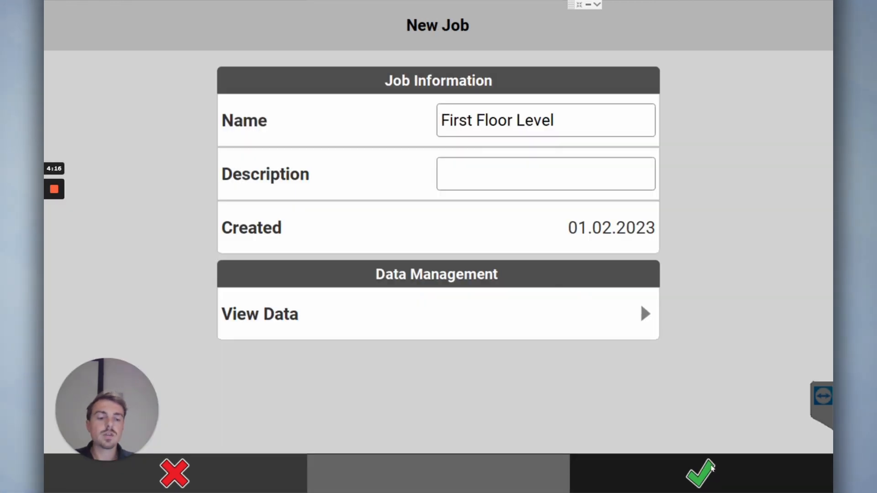
pyautogui.click(700, 473)
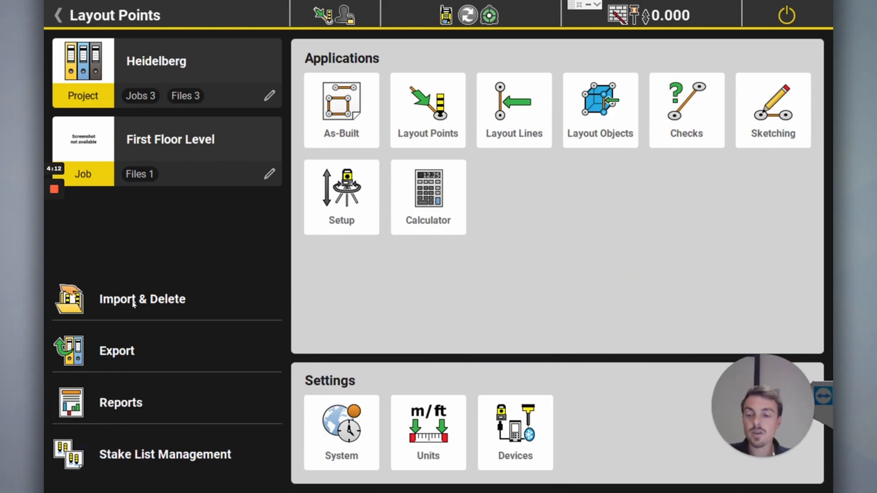
# Step: Delete GROUND FLOOR CONCRETE.dwg and BASEMENT PLAN.dwg, leaving only DefaultCodelist.xml
pyautogui.click(143, 300)
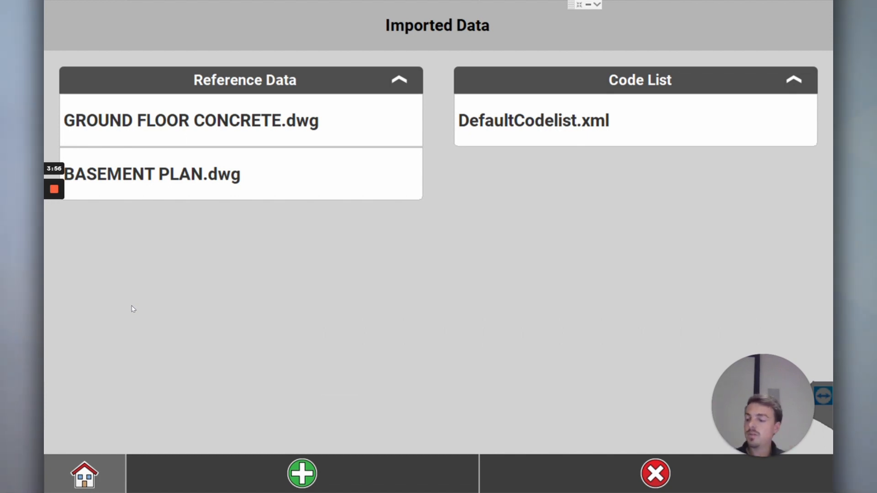
pyautogui.moveTo(45, 183)
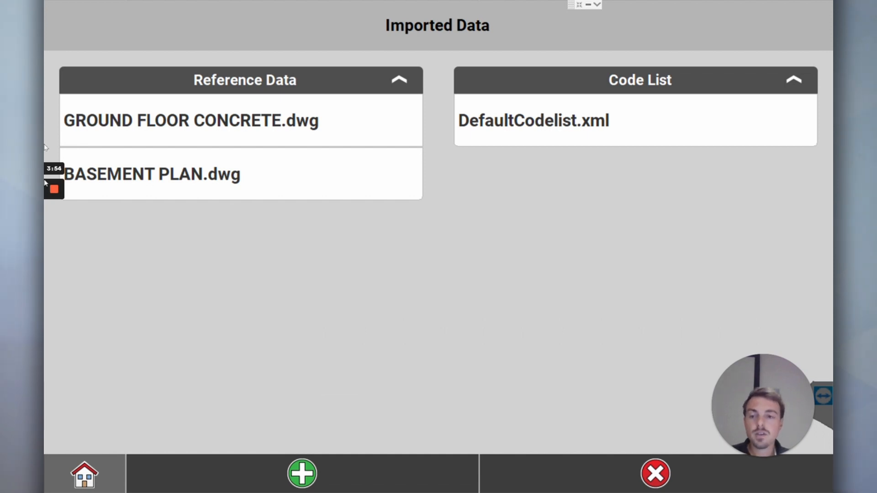
pyautogui.click(655, 473)
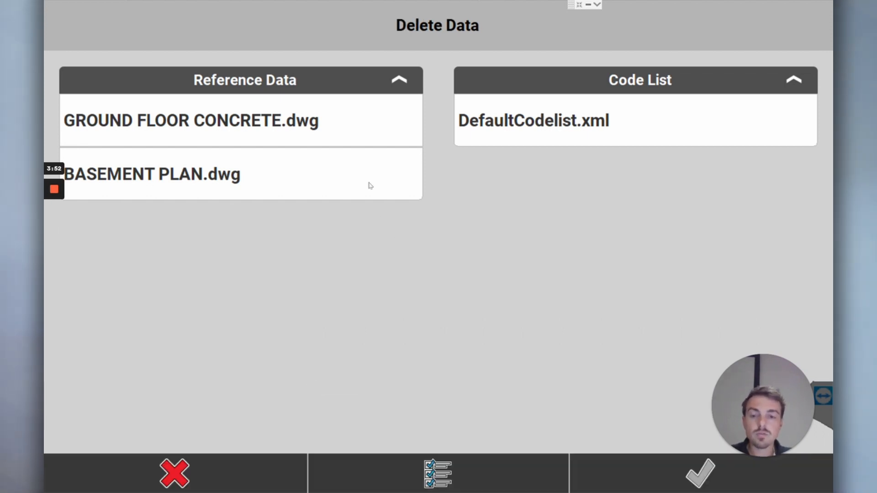
pyautogui.click(699, 473)
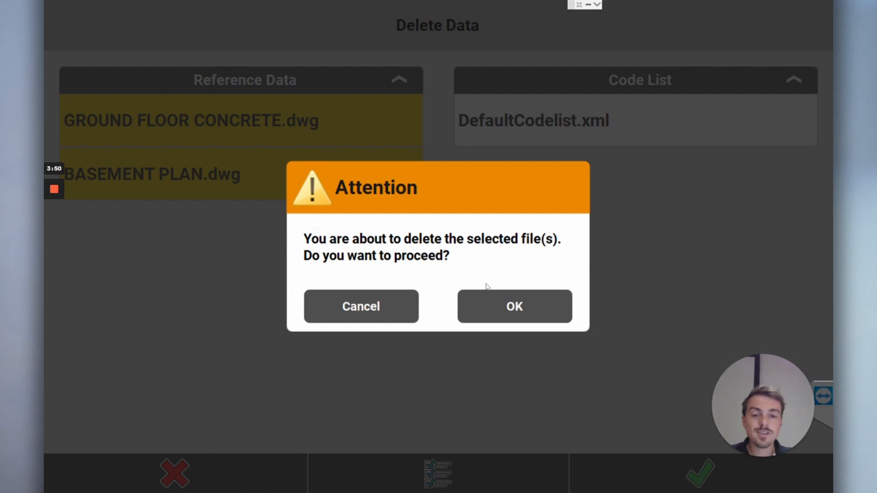
pyautogui.click(514, 306)
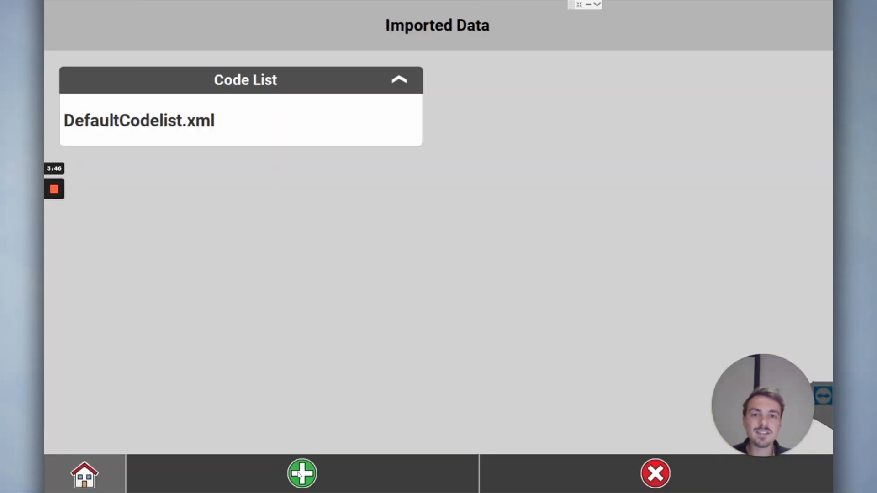
# Step: Choose BASEMENT PLAN.dwg from the removable disk's Concreters folder as reference data to import
pyautogui.click(302, 473)
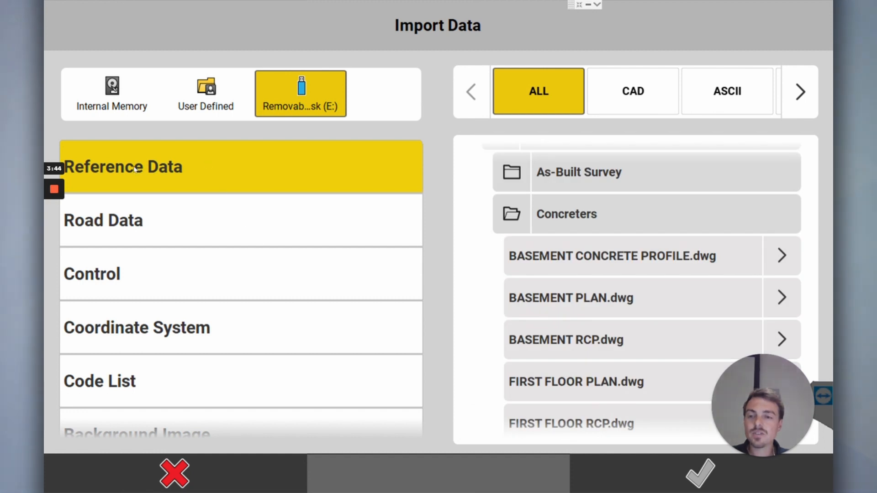
pyautogui.moveTo(172, 80)
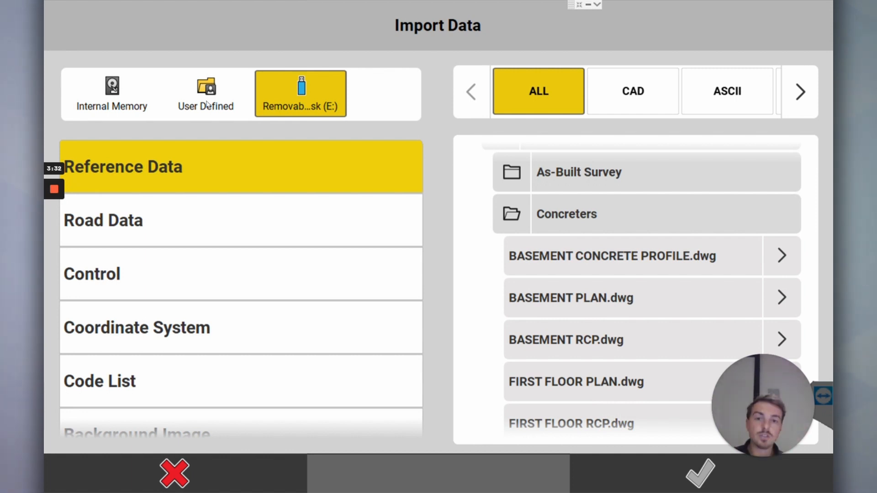
pyautogui.moveTo(287, 131)
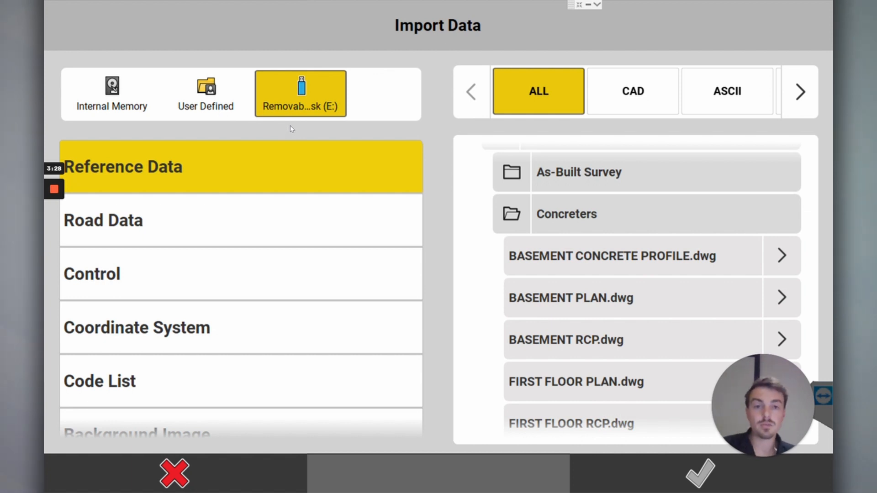
pyautogui.moveTo(129, 174)
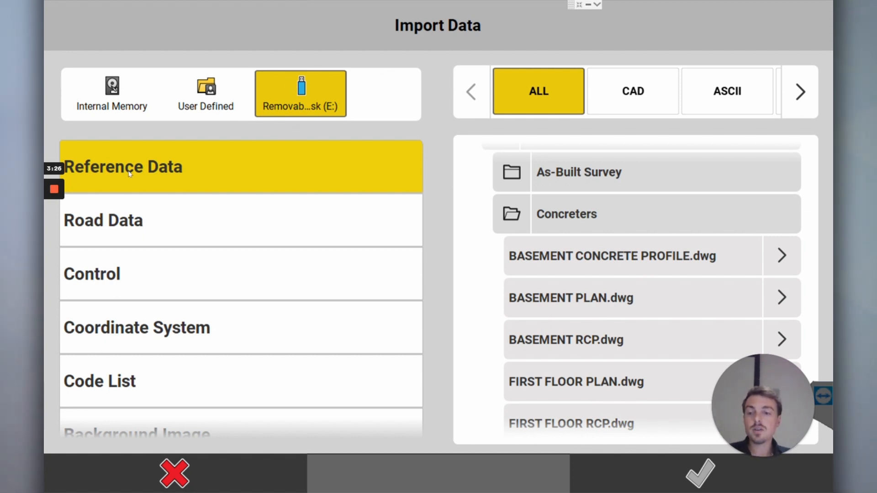
pyautogui.moveTo(99, 283)
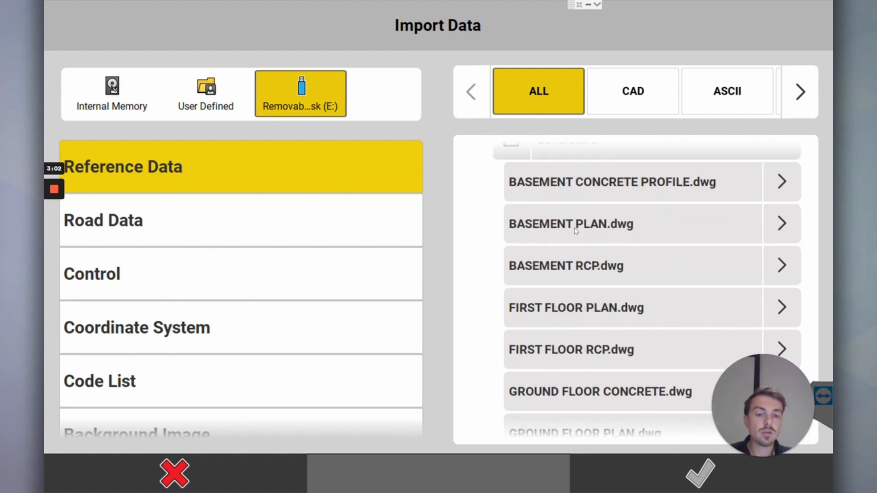
pyautogui.click(571, 224)
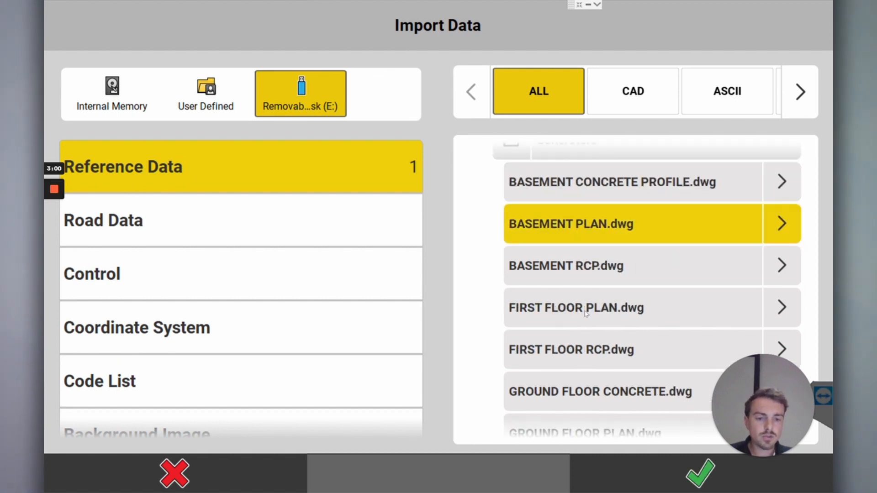
pyautogui.click(577, 307)
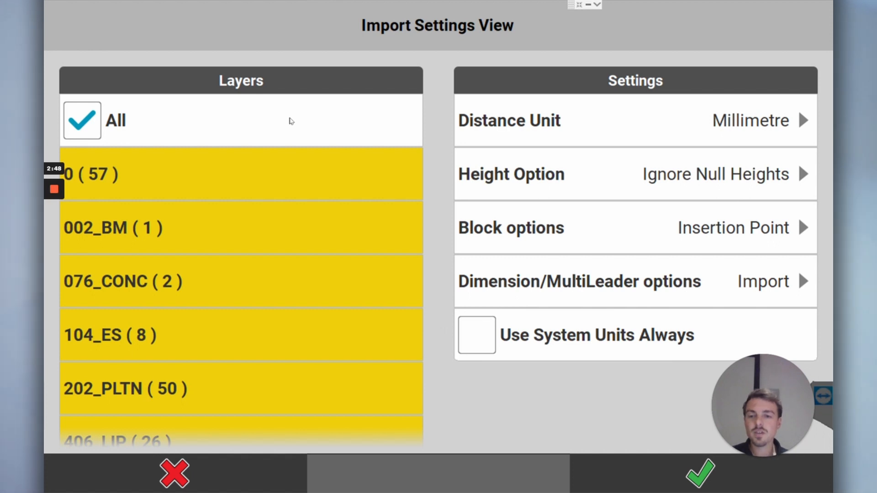
pyautogui.moveTo(285, 116)
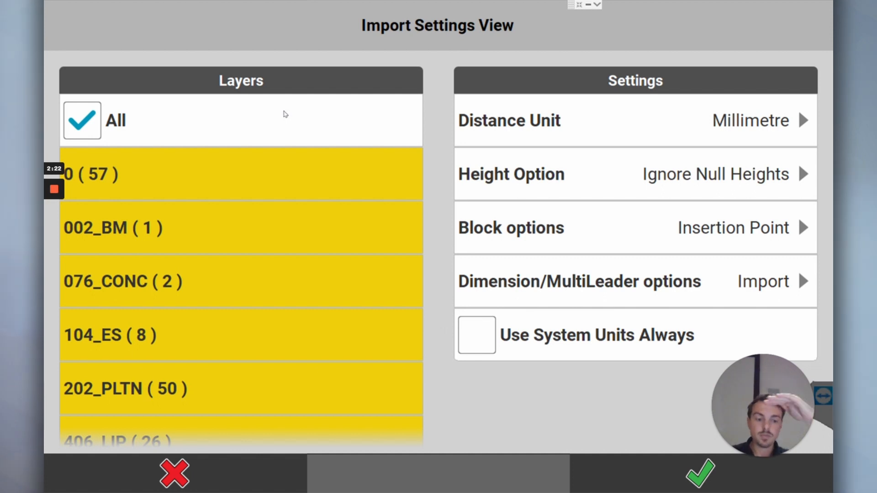
pyautogui.moveTo(115, 327)
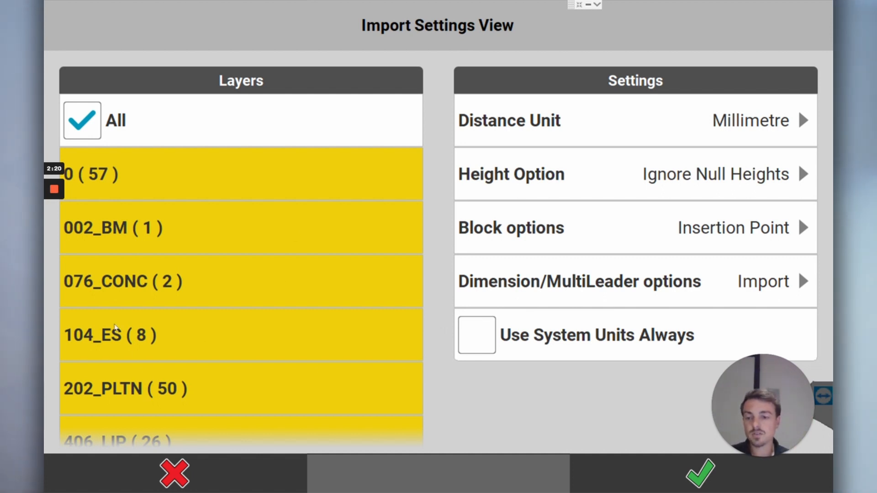
# Step: Review the layer list and exclude the 642_DOOR layer from the import
pyautogui.scroll(-3)
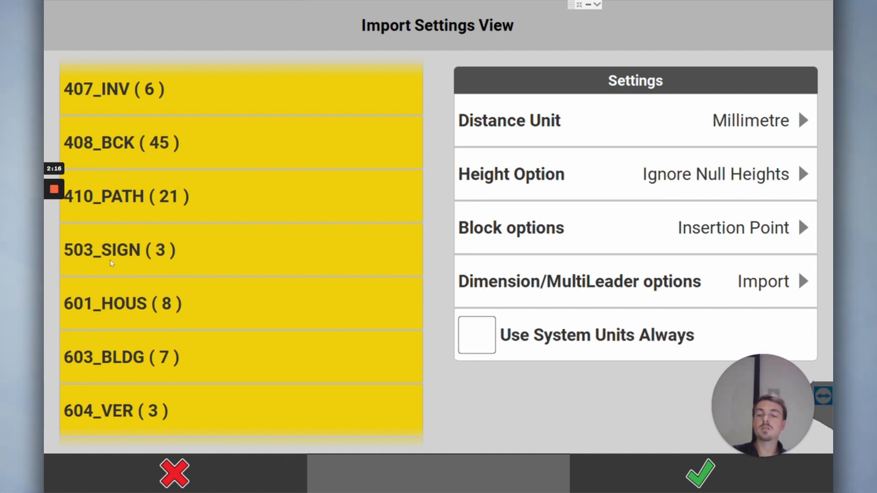
pyautogui.scroll(-3)
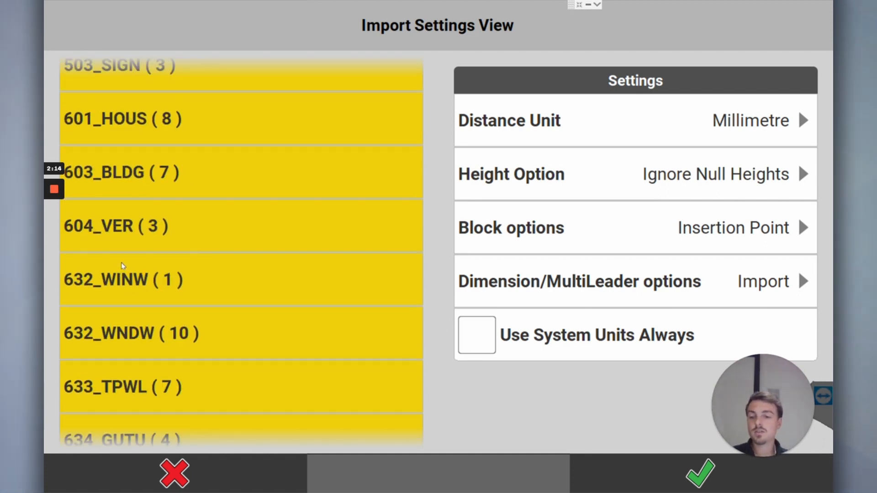
pyautogui.scroll(-3)
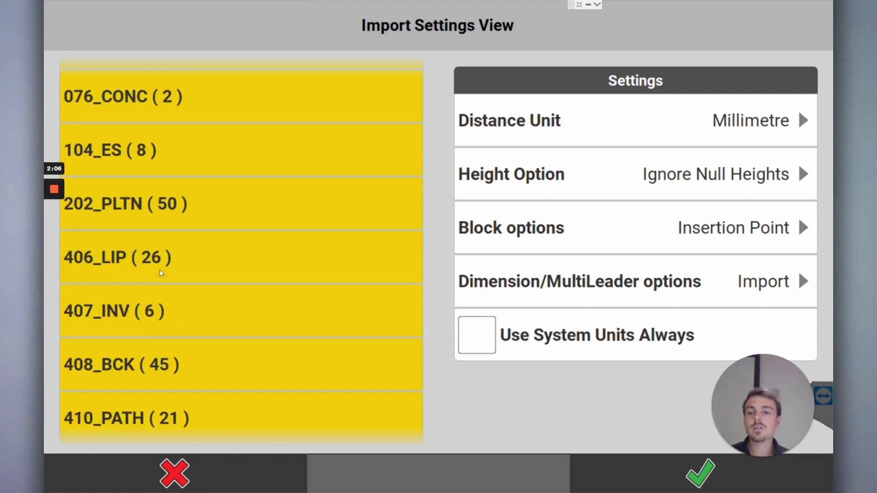
pyautogui.scroll(3)
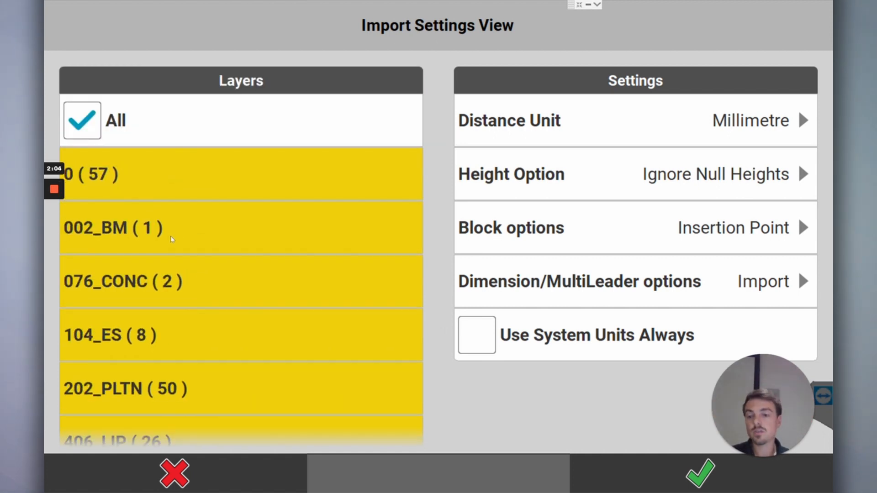
pyautogui.scroll(-3)
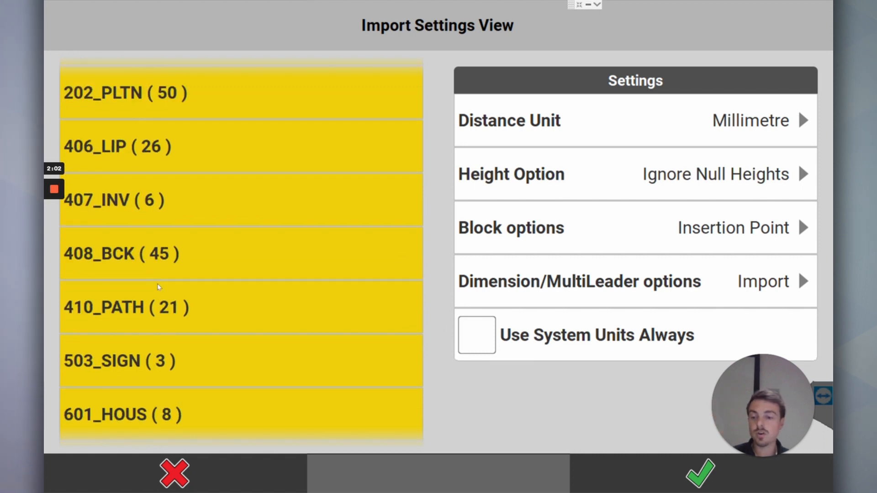
pyautogui.scroll(-3)
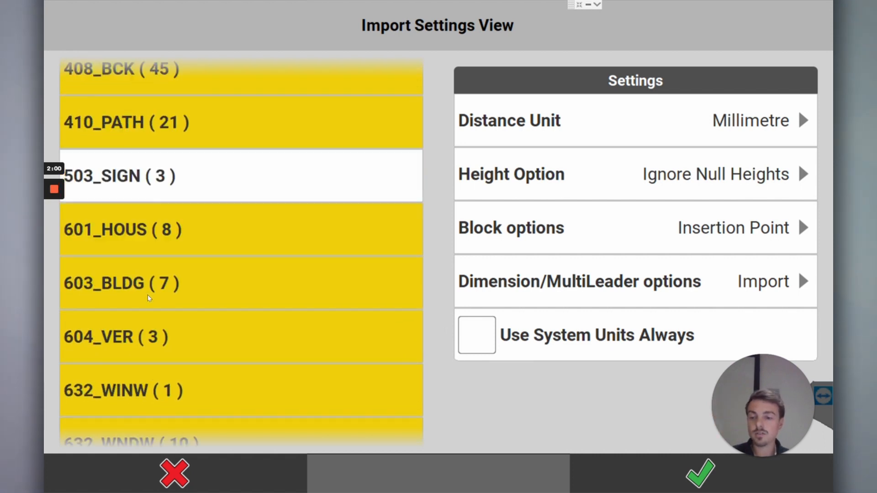
pyautogui.scroll(-3)
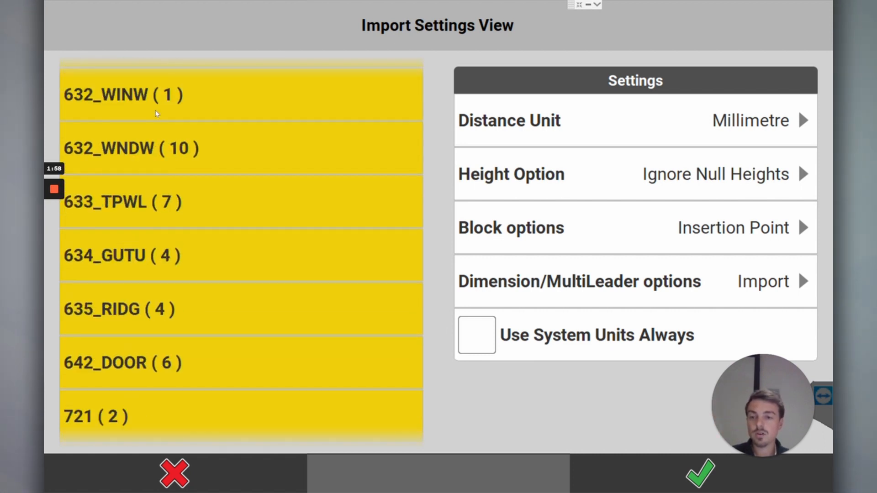
pyautogui.scroll(-3)
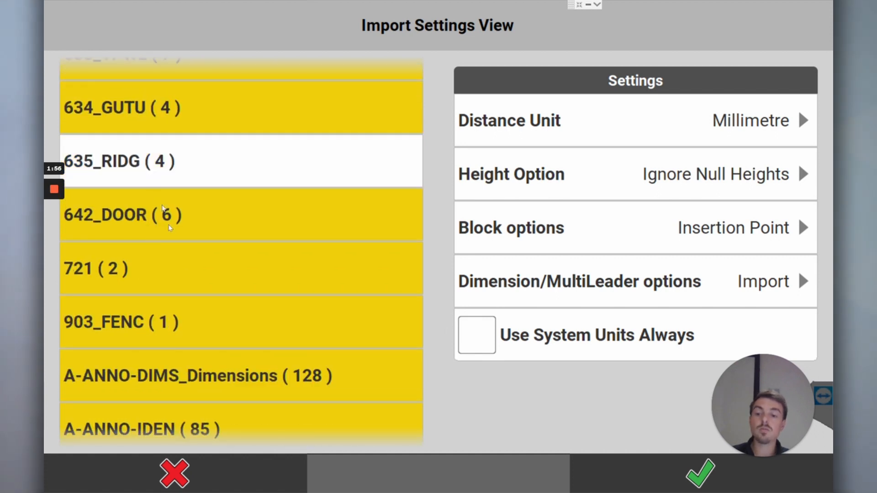
pyautogui.click(240, 215)
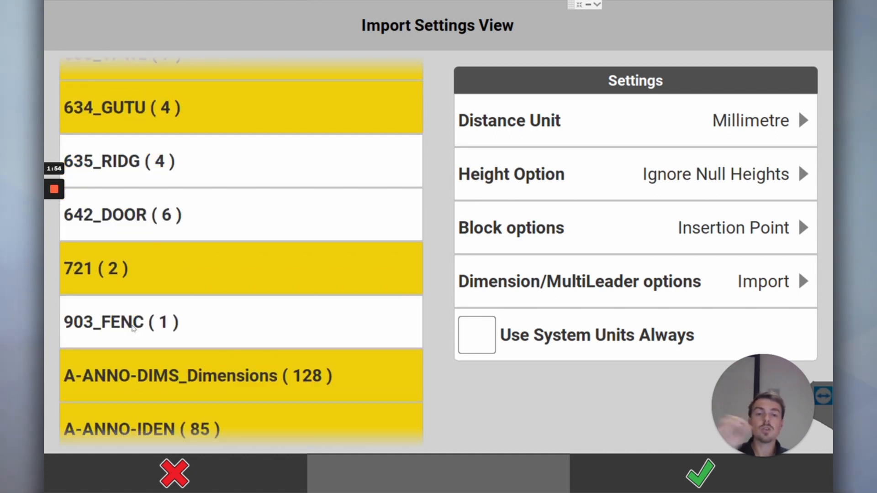
pyautogui.moveTo(162, 304)
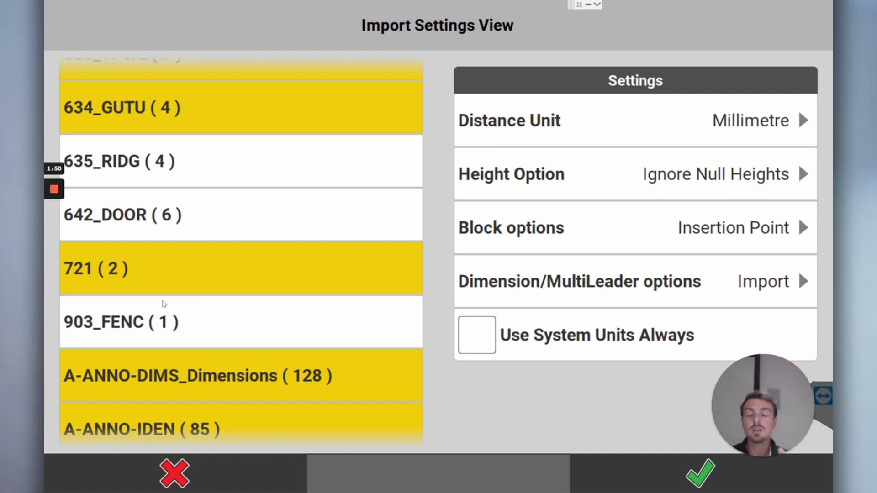
pyautogui.scroll(3)
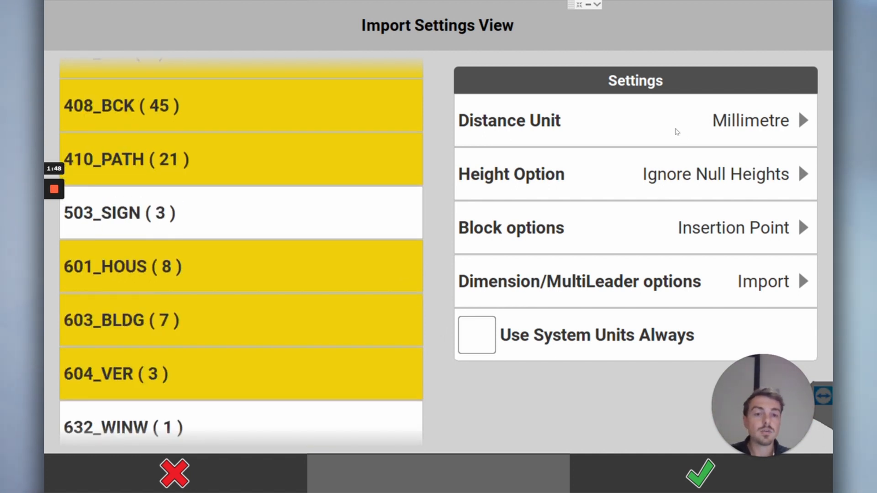
pyautogui.moveTo(754, 141)
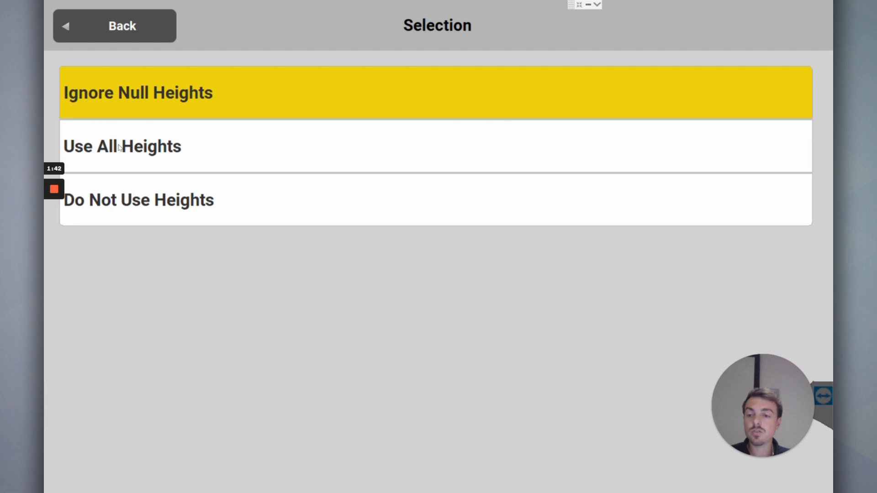
pyautogui.moveTo(141, 203)
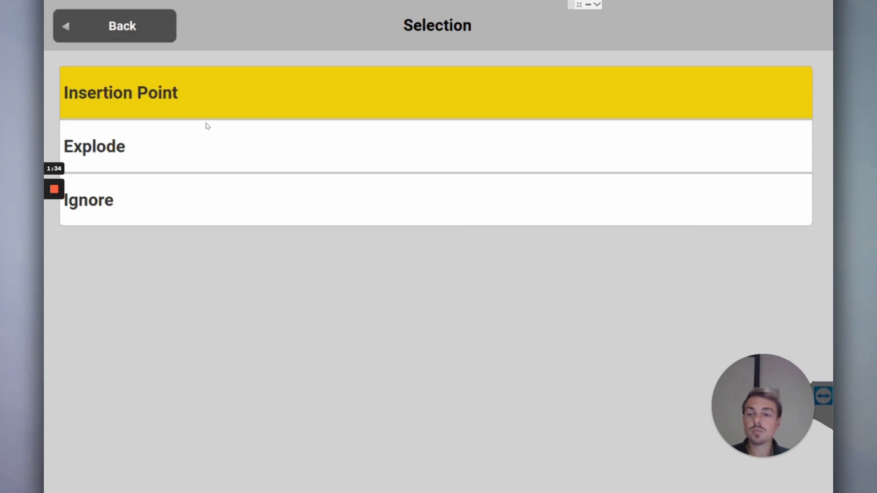
pyautogui.moveTo(134, 106)
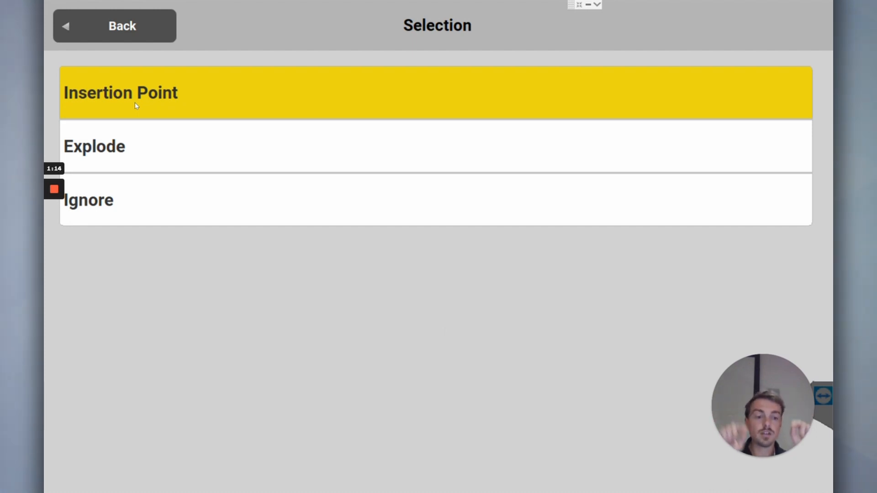
pyautogui.moveTo(127, 155)
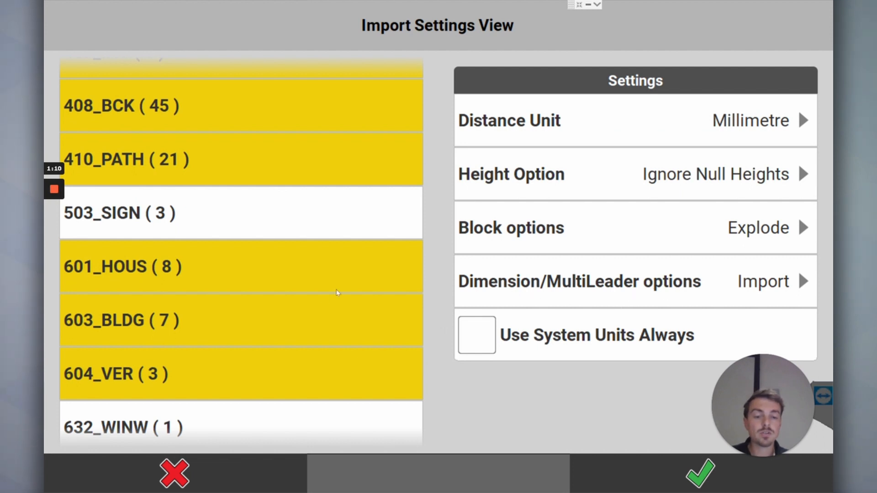
pyautogui.scroll(3)
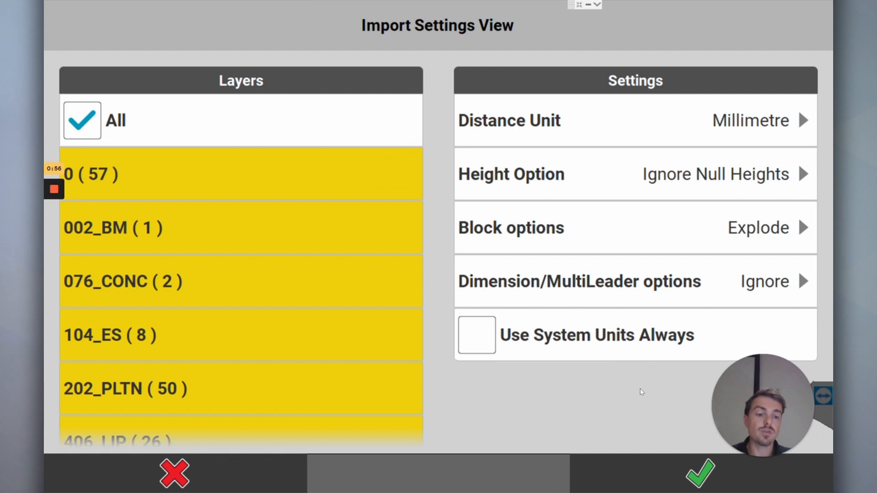
# Step: Import both floor plans with Dimension/MultiLeader set to Ignore for the second, getting the success report
pyautogui.click(698, 472)
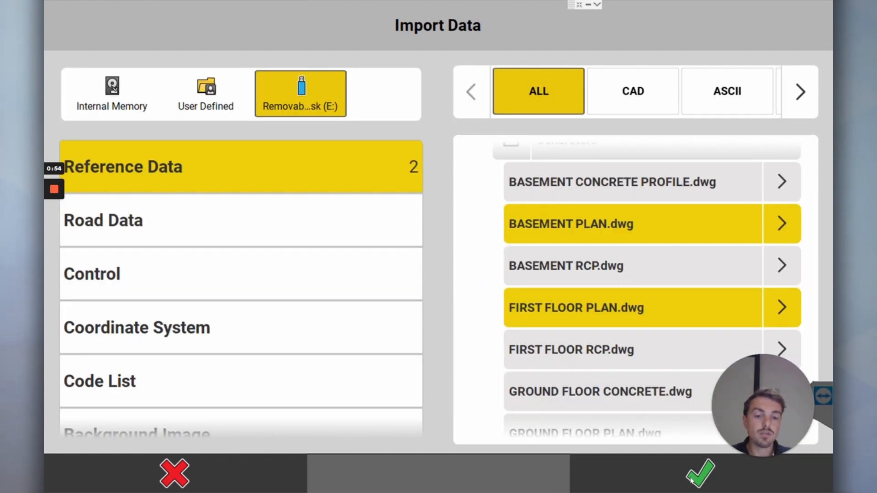
pyautogui.moveTo(776, 314)
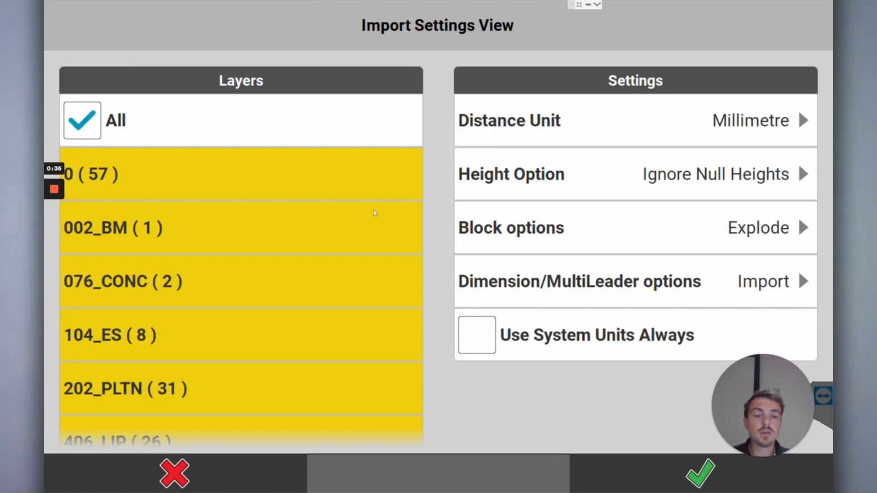
pyautogui.click(764, 281)
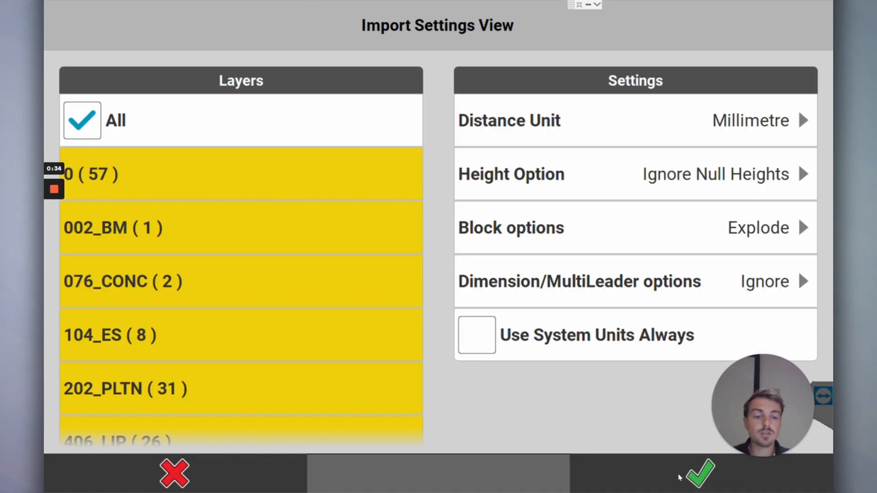
pyautogui.click(697, 474)
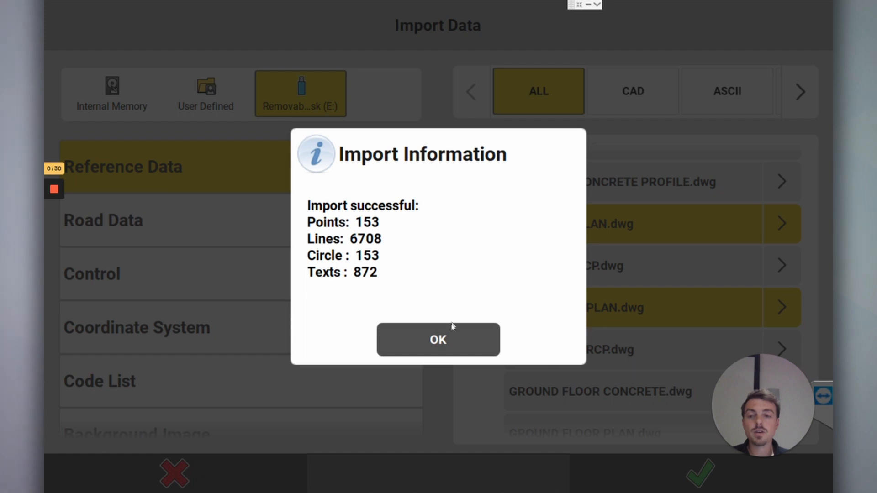
# Step: Dismiss the import report, check both DWG plans are listed, and start importing more data
pyautogui.click(438, 339)
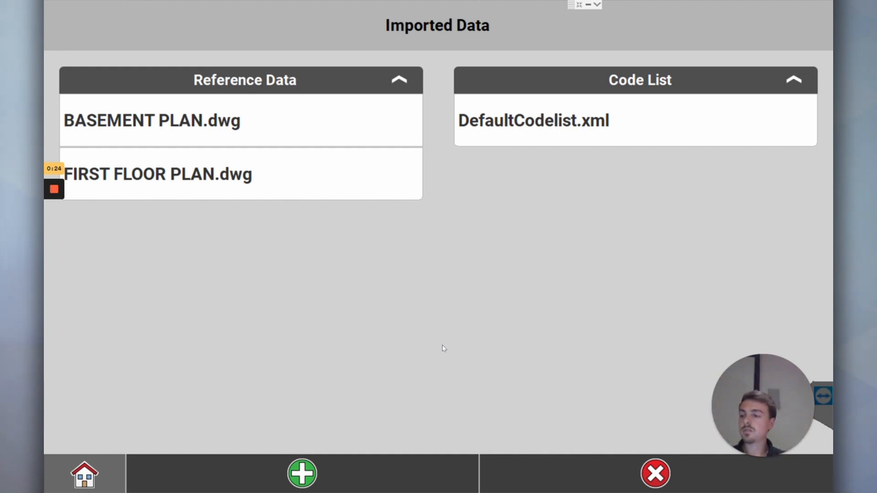
pyautogui.moveTo(355, 306)
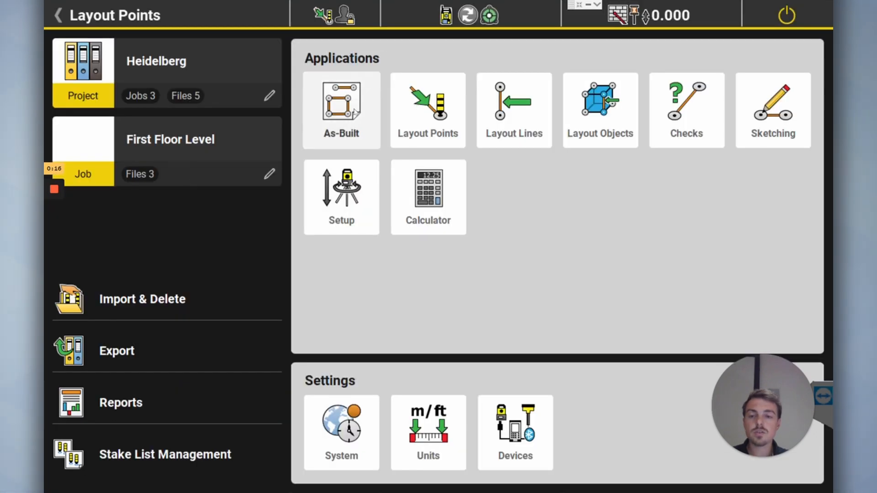
pyautogui.click(427, 110)
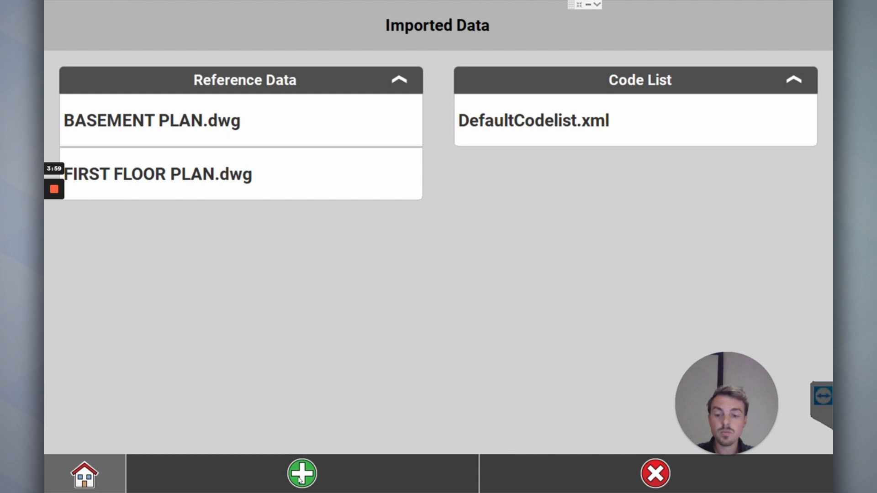
pyautogui.click(301, 474)
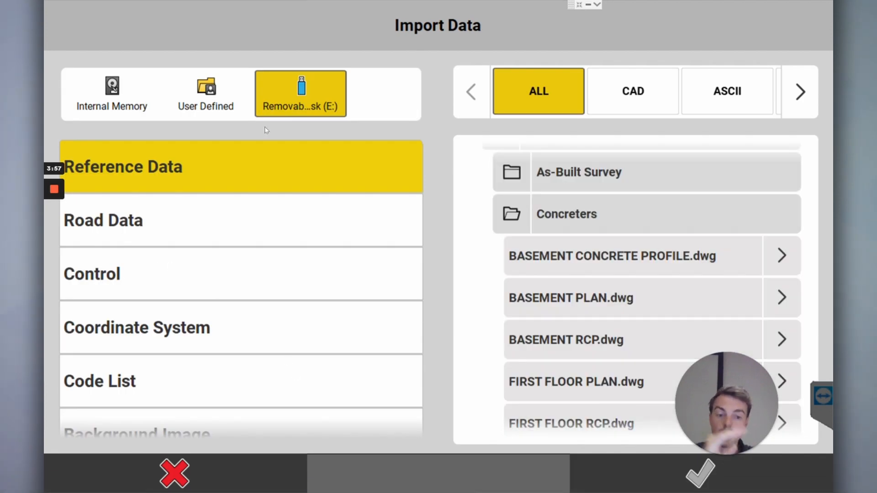
# Step: Import Control stations.csv as control points with columns ID, Easting, Northing, Height, Code
pyautogui.click(168, 274)
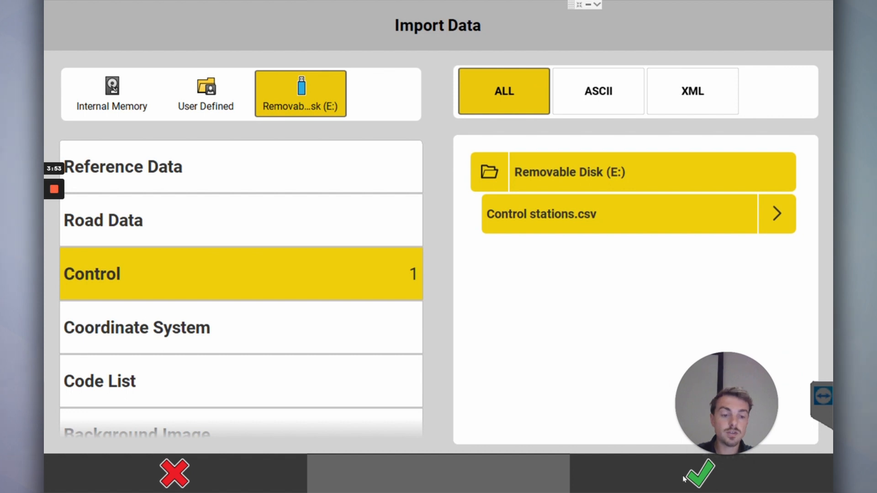
pyautogui.moveTo(467, 206)
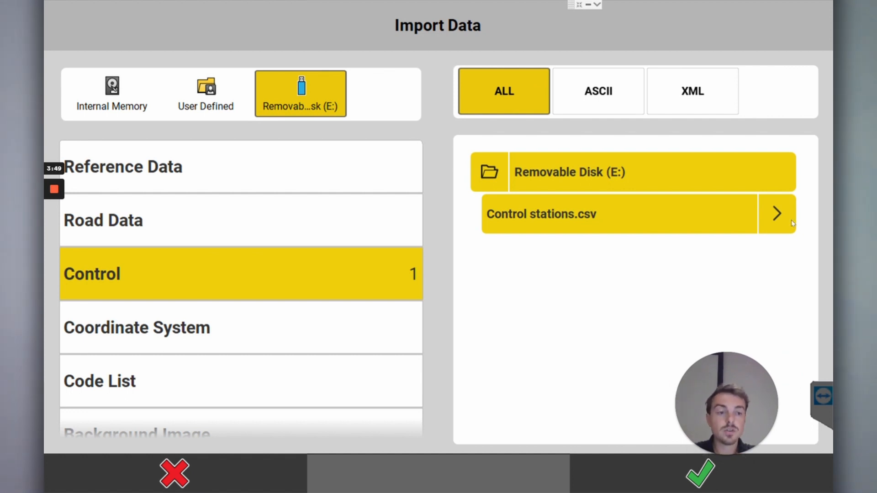
pyautogui.click(777, 214)
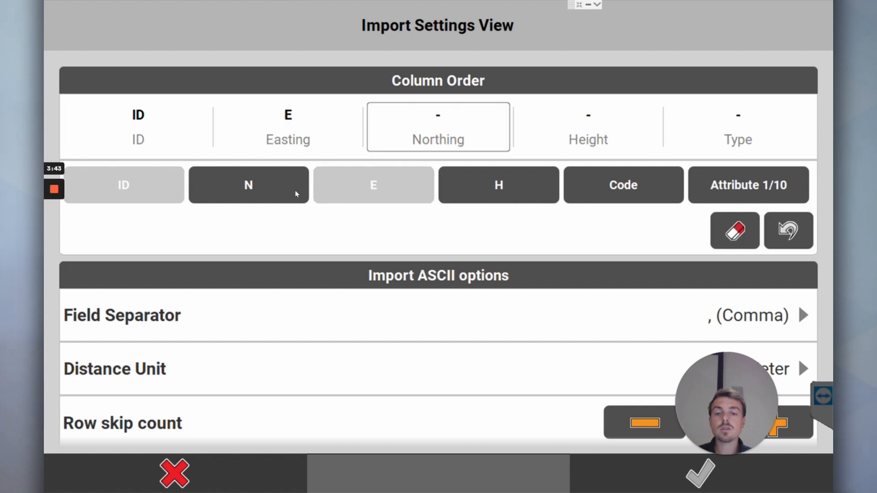
pyautogui.click(248, 185)
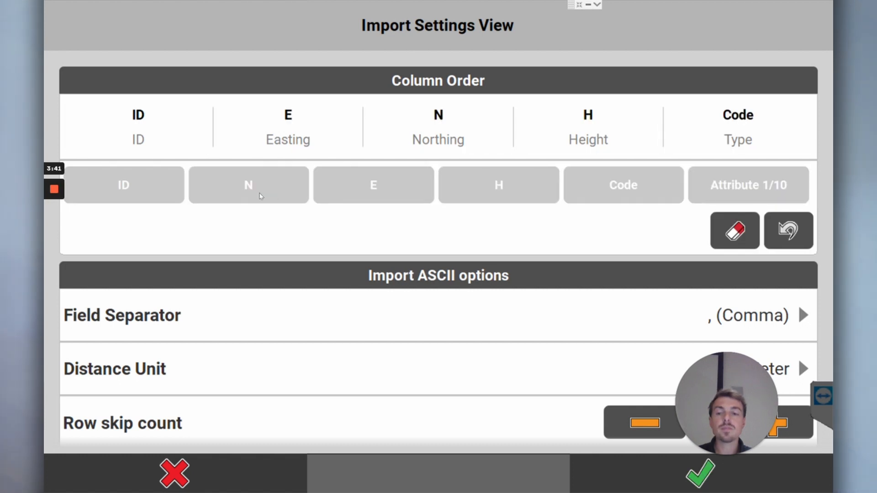
pyautogui.moveTo(251, 225)
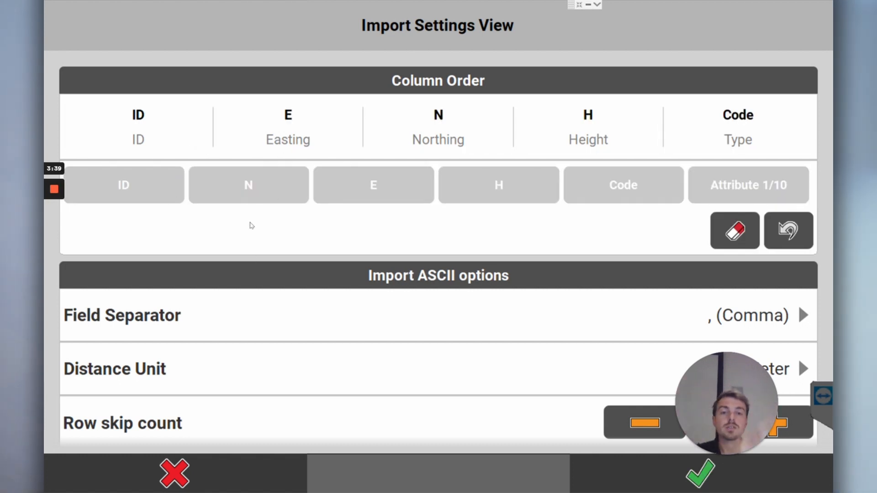
pyautogui.moveTo(272, 232)
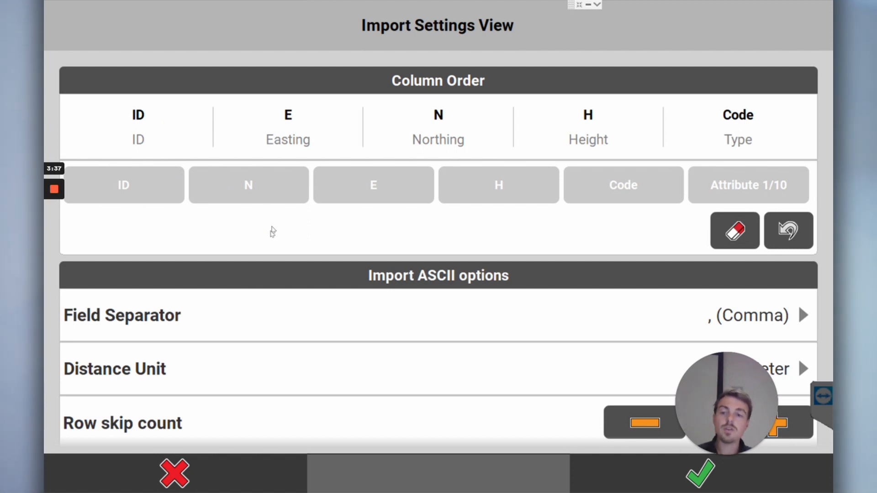
pyautogui.moveTo(335, 186)
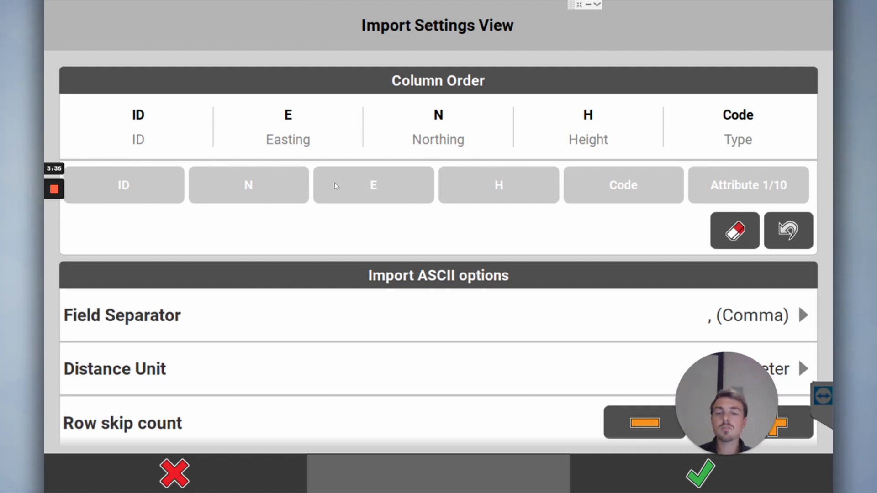
pyautogui.moveTo(540, 129)
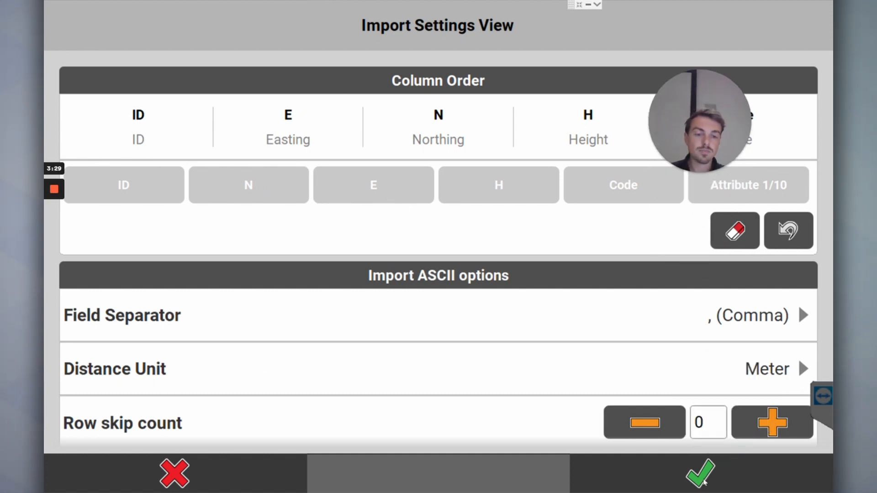
pyautogui.click(698, 474)
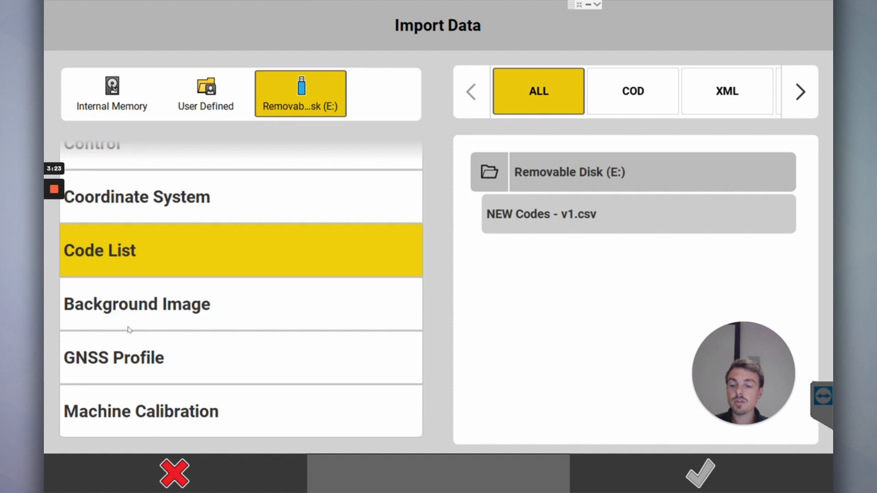
# Step: Check the Background Image files, then close the data import back to the home screen
pyautogui.click(137, 304)
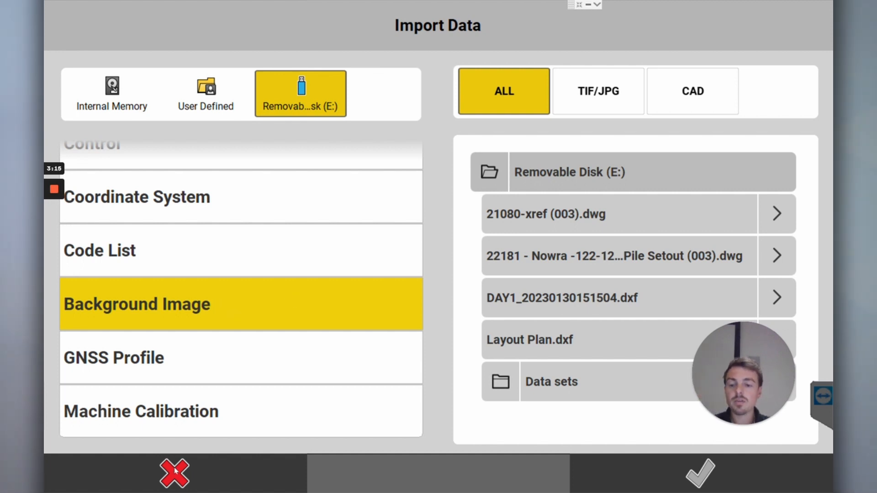
pyautogui.click(174, 473)
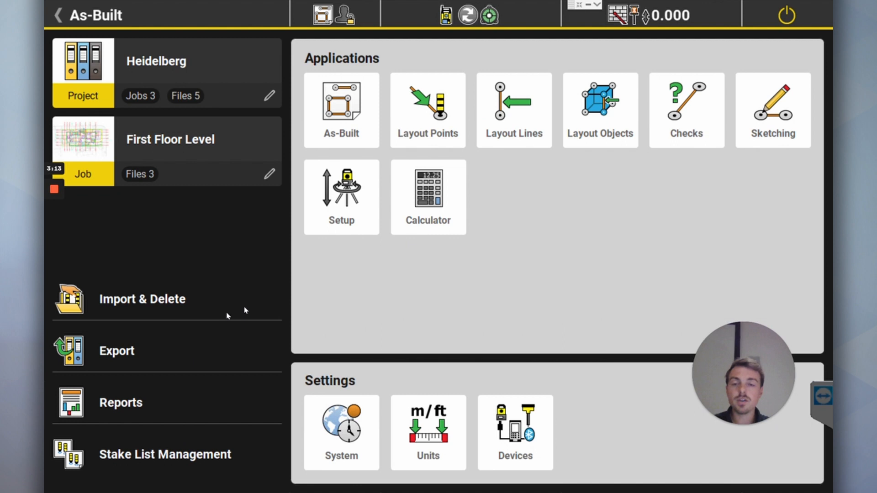
pyautogui.moveTo(247, 305)
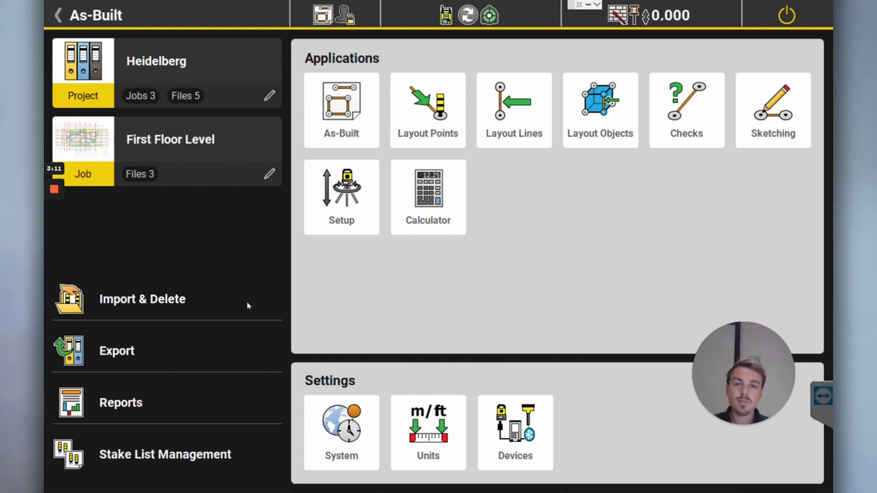
pyautogui.moveTo(191, 145)
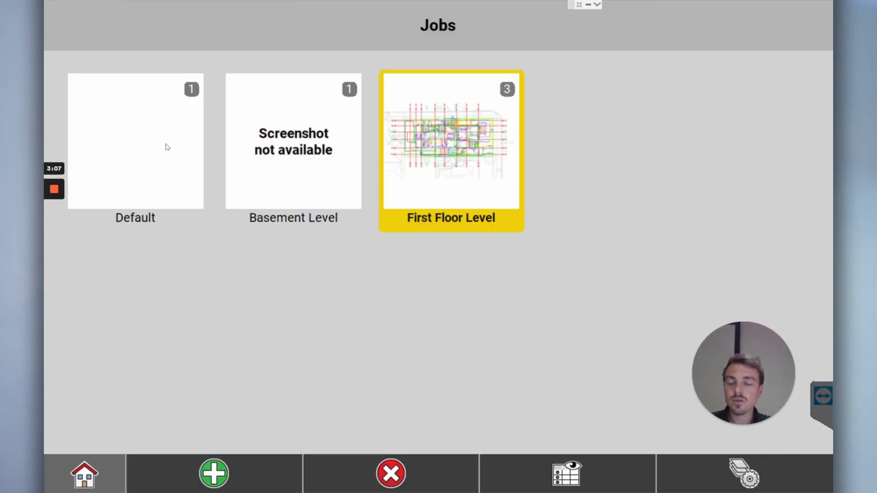
pyautogui.moveTo(444, 170)
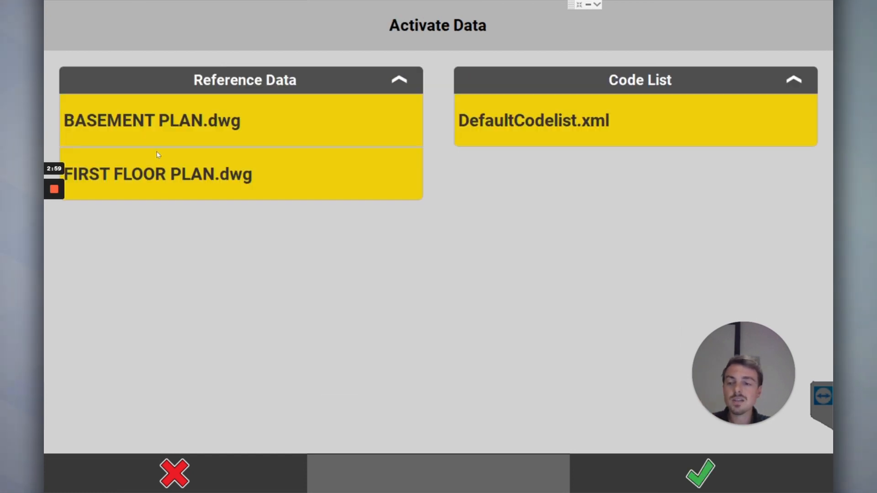
pyautogui.moveTo(132, 125)
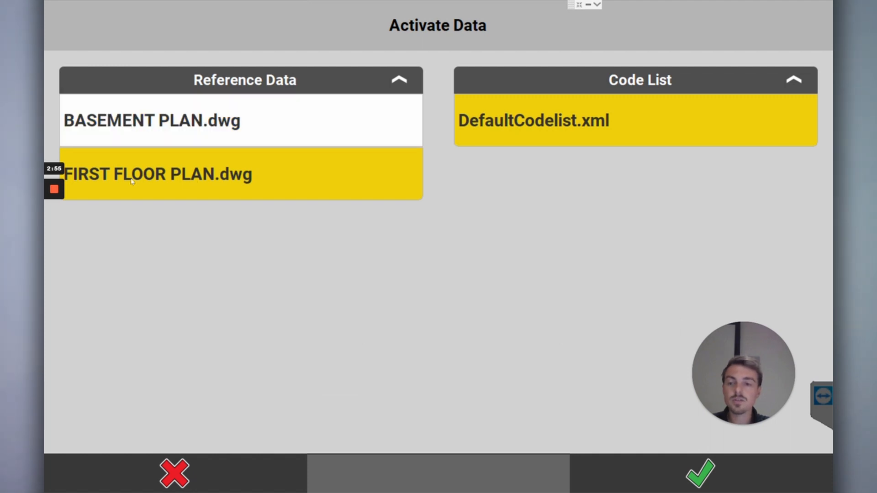
# Step: Keep only FIRST FLOOR PLAN.dwg active in the First Floor Level job and save it
pyautogui.click(699, 474)
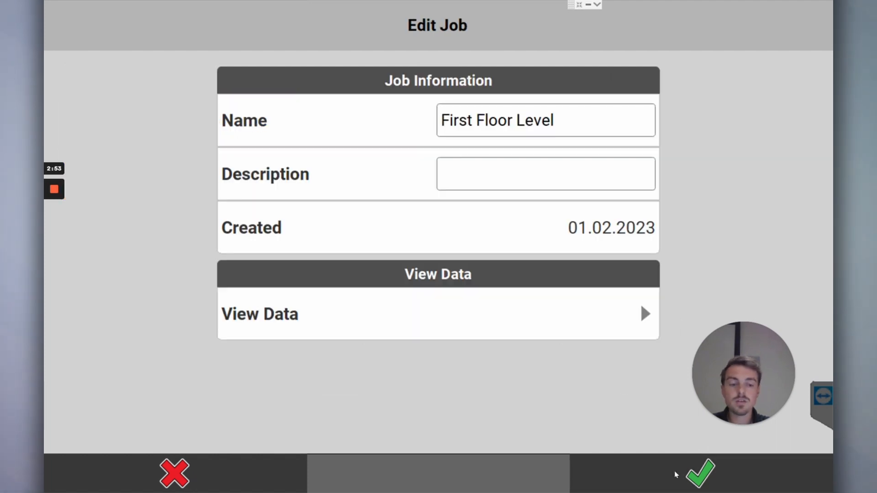
pyautogui.click(699, 474)
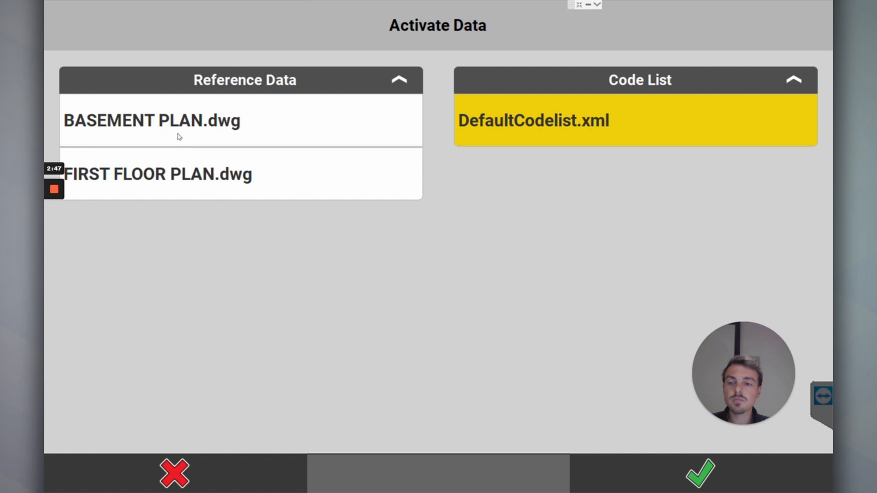
# Step: Activate BASEMENT PLAN.dwg for the Basement Level job and enter Layout Points on its plan
pyautogui.click(151, 120)
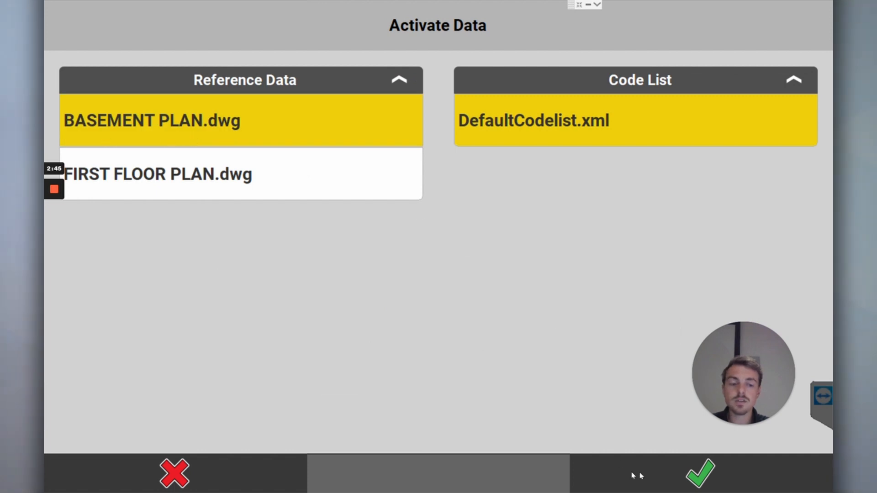
pyautogui.click(699, 473)
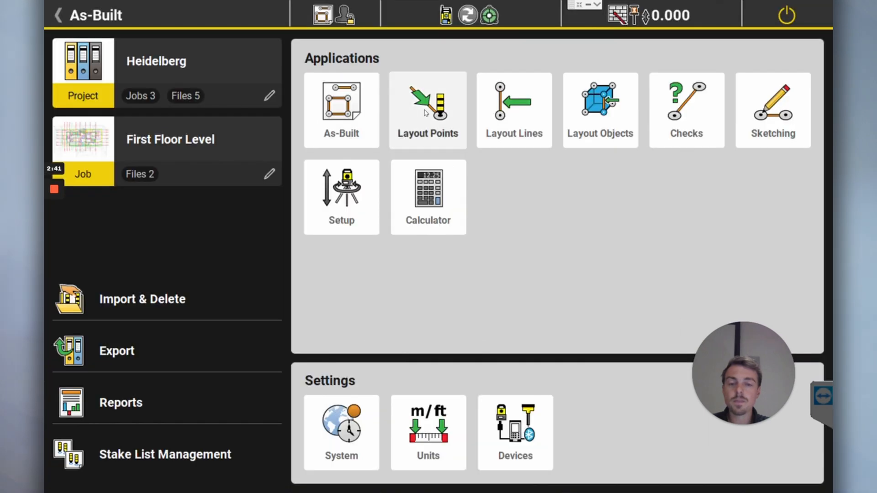
pyautogui.click(427, 109)
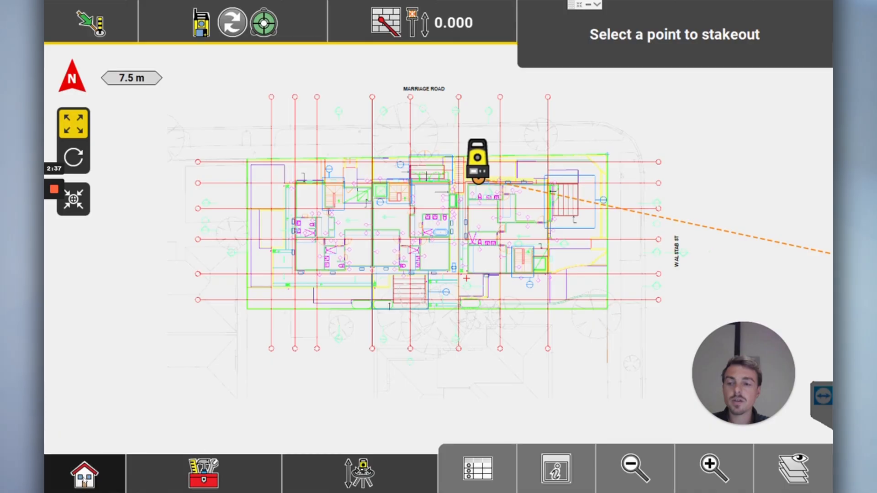
pyautogui.click(84, 473)
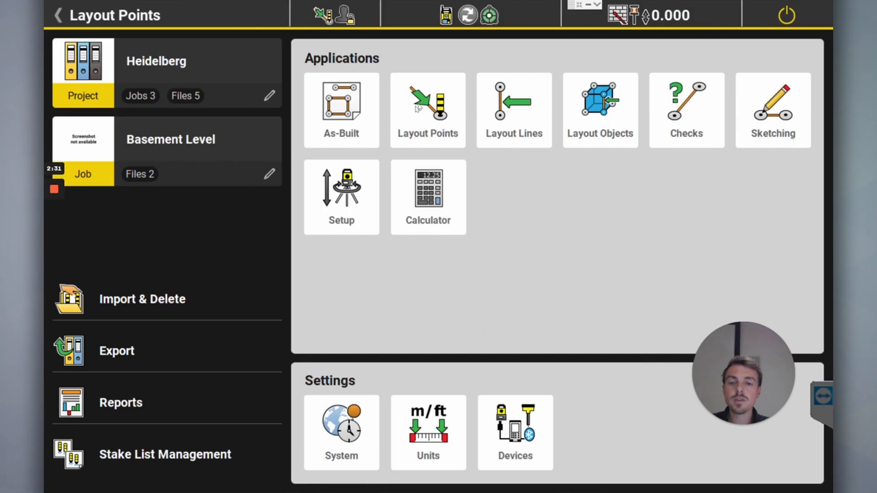
pyautogui.click(427, 108)
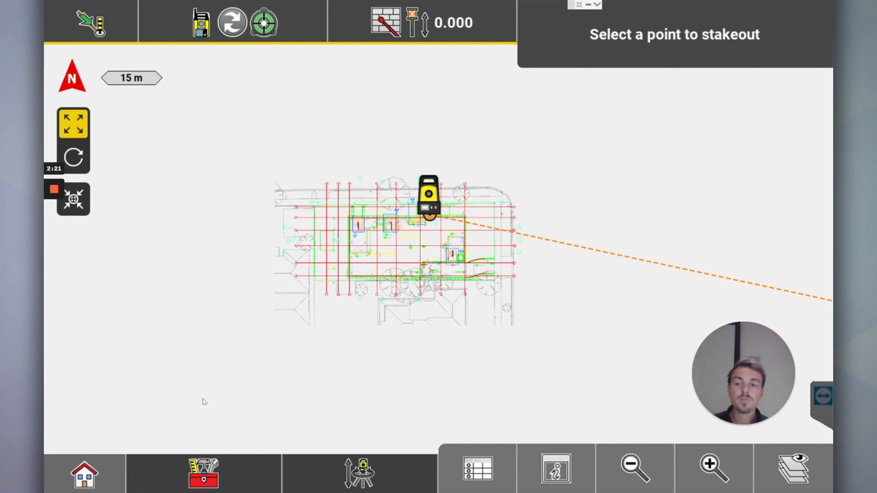
pyautogui.moveTo(45, 267)
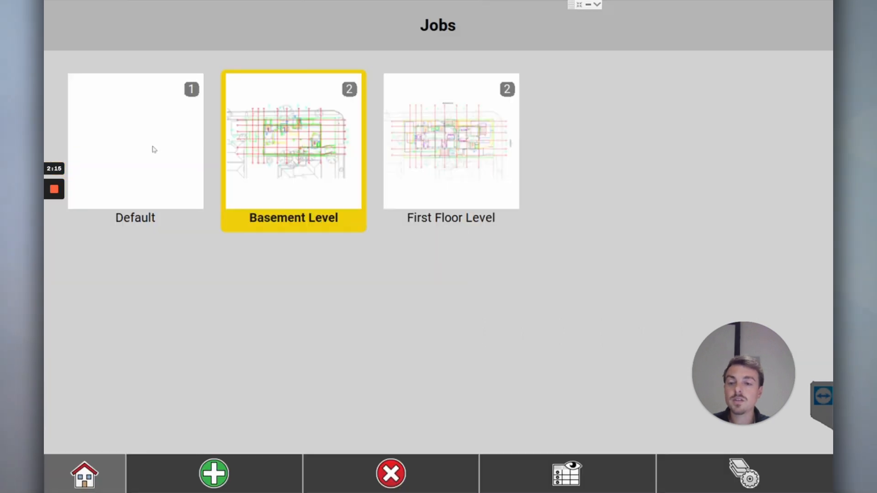
pyautogui.moveTo(209, 355)
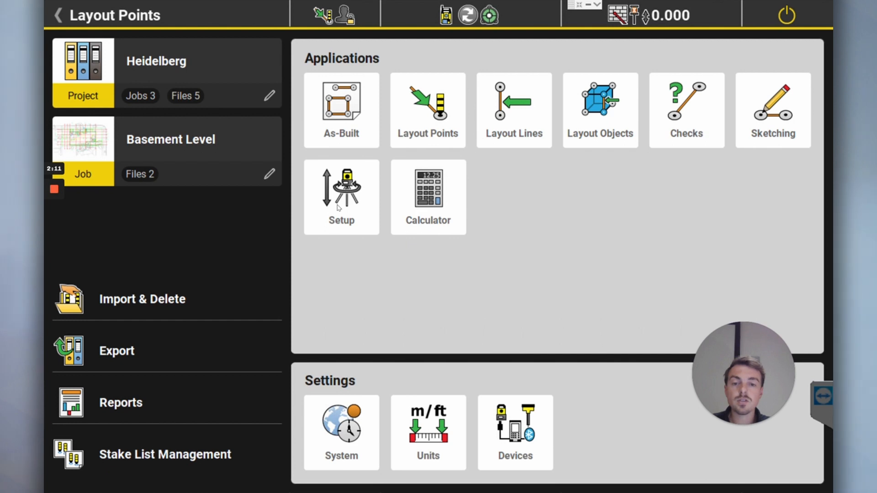
pyautogui.click(427, 110)
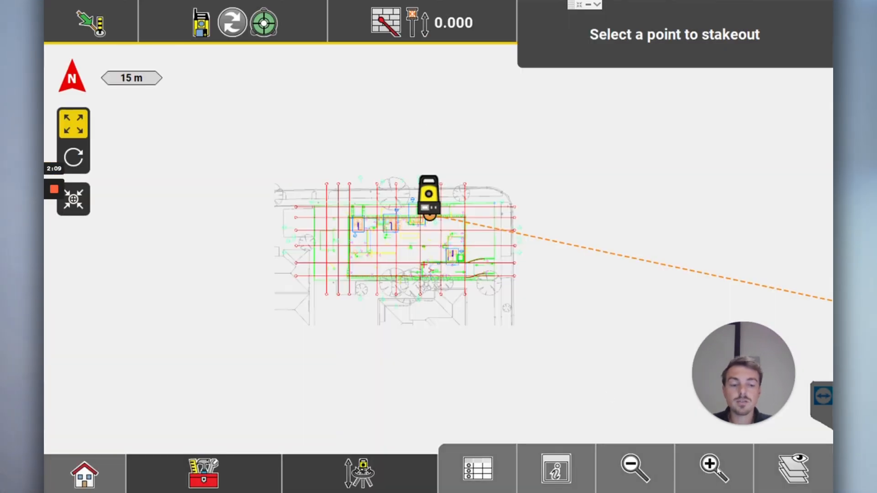
# Step: Zoom out on the basement plan to see most of the floor layout around the instrument
pyautogui.click(712, 469)
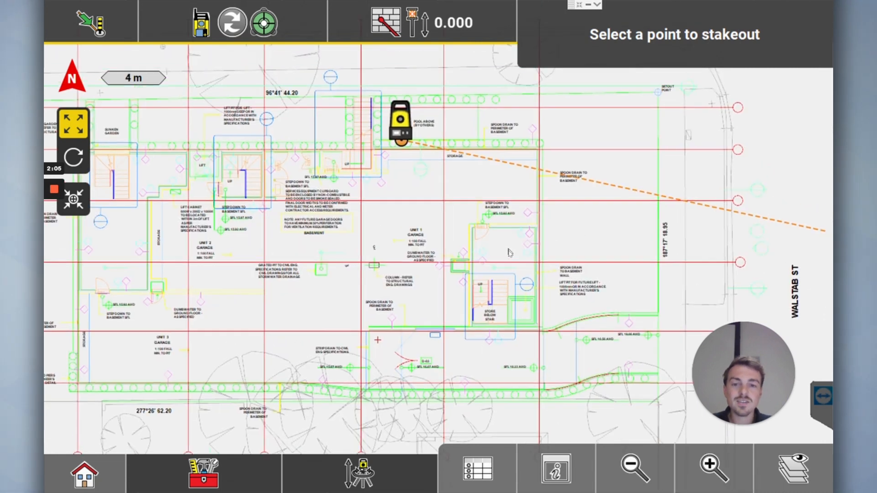
pyautogui.click(634, 470)
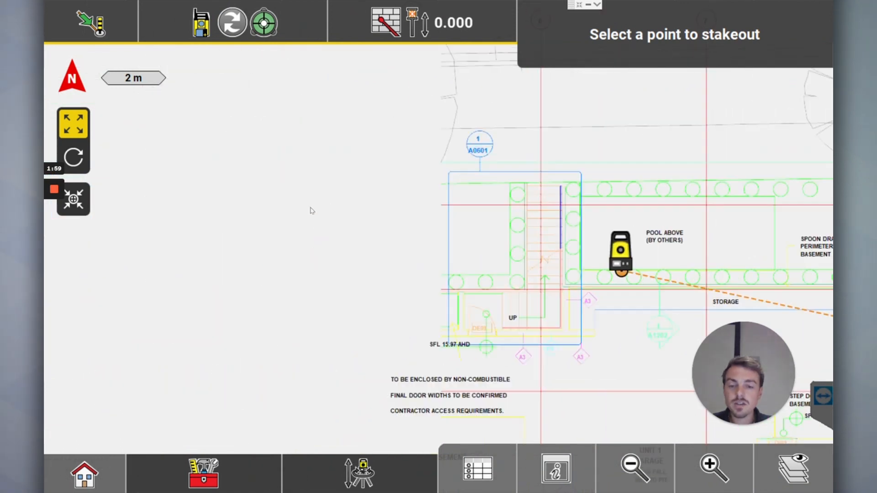
pyautogui.click(632, 468)
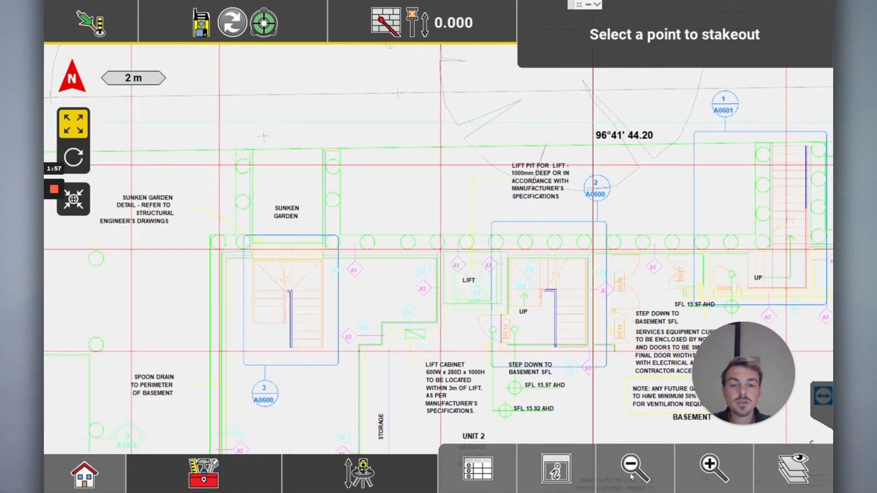
pyautogui.click(633, 470)
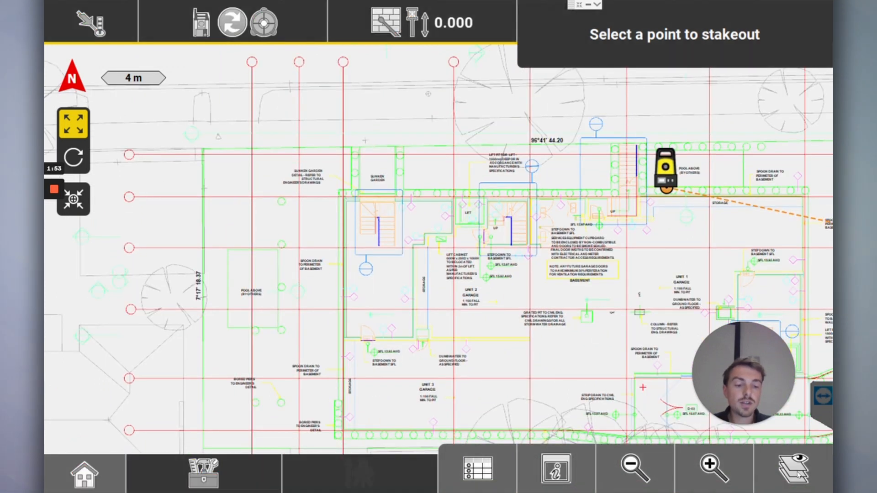
# Step: In the layer visibility panel turn the Basement layers off and re-enable A-WALL and S-GRID
pyautogui.click(793, 470)
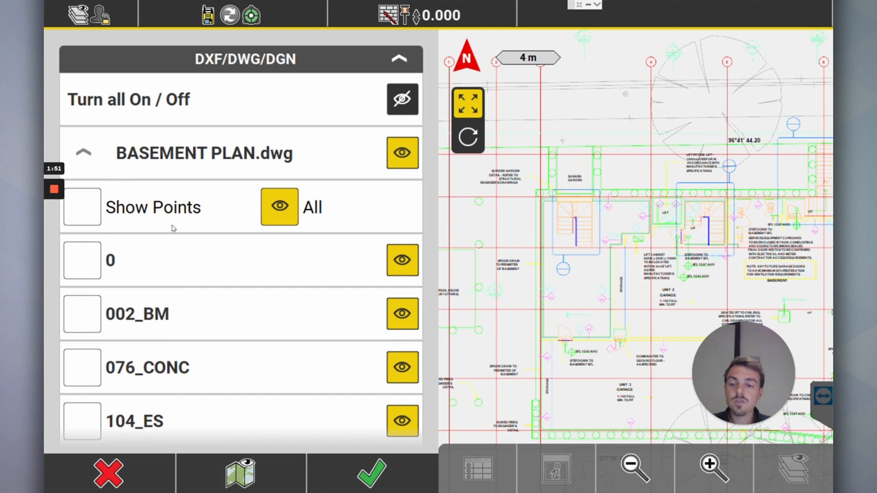
pyautogui.scroll(-3)
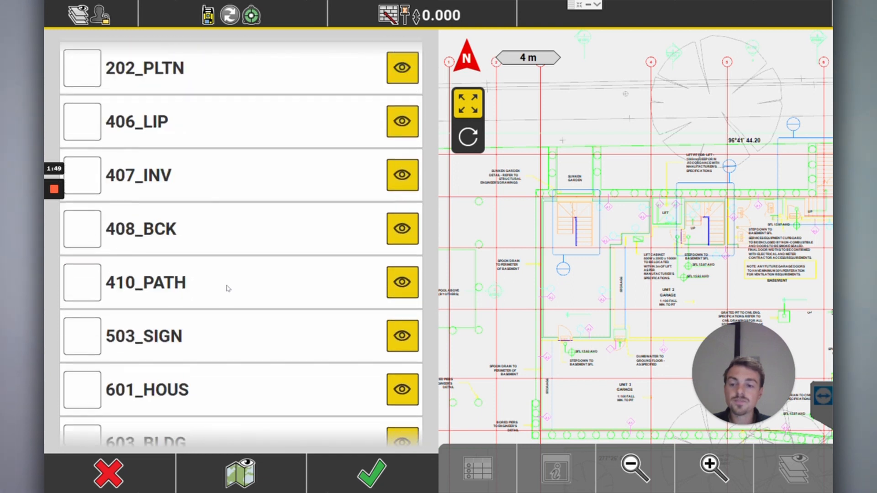
pyautogui.scroll(3)
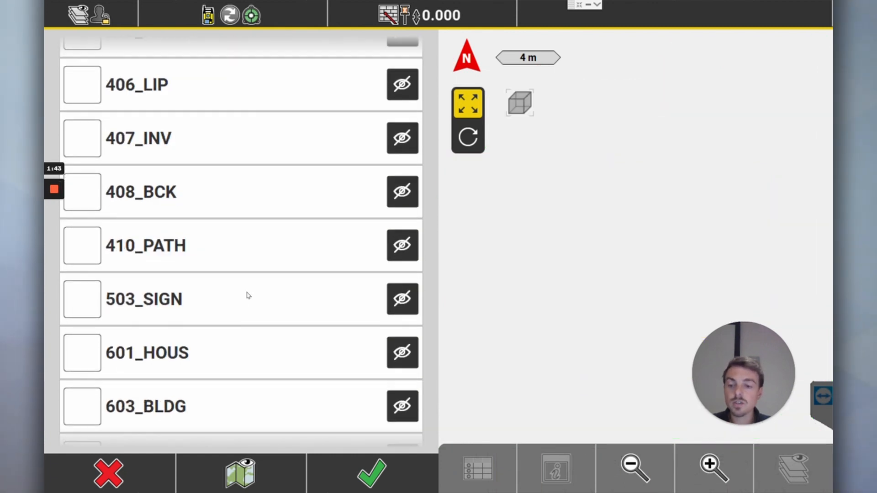
pyautogui.scroll(-3)
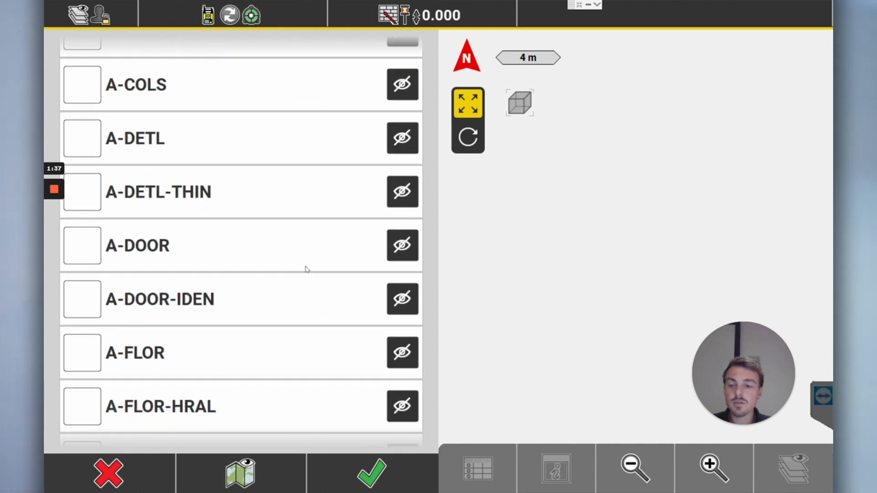
pyautogui.scroll(-3)
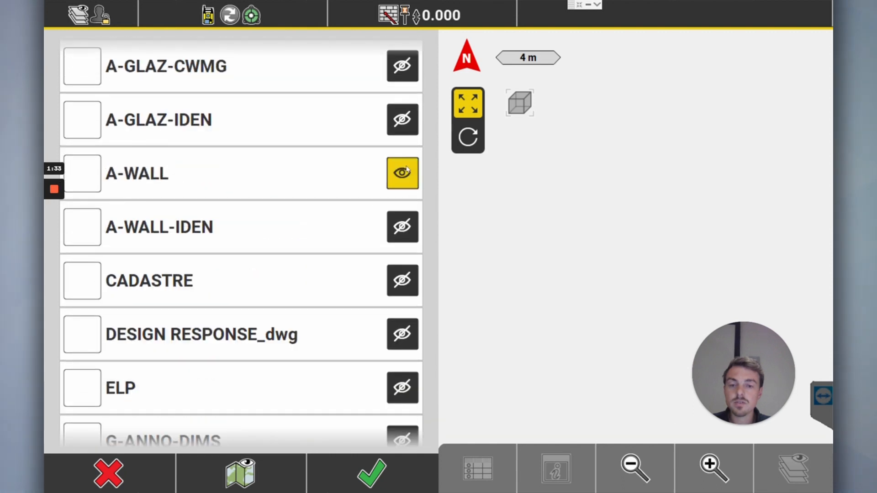
pyautogui.click(402, 172)
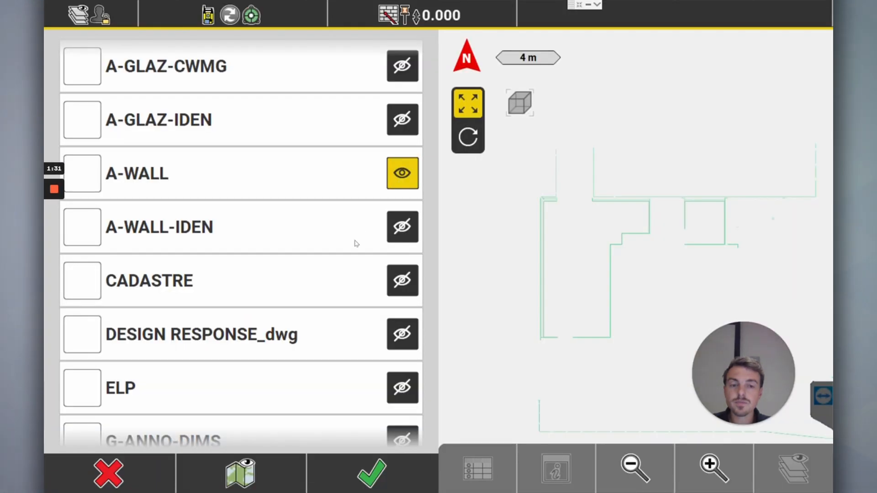
pyautogui.scroll(-3)
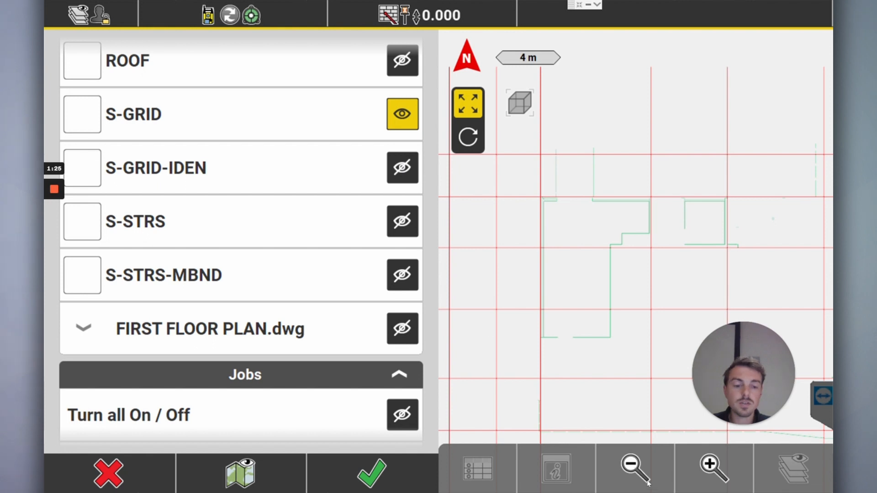
# Step: Zoom out so the whole structural grid with walls is in view
pyautogui.click(634, 468)
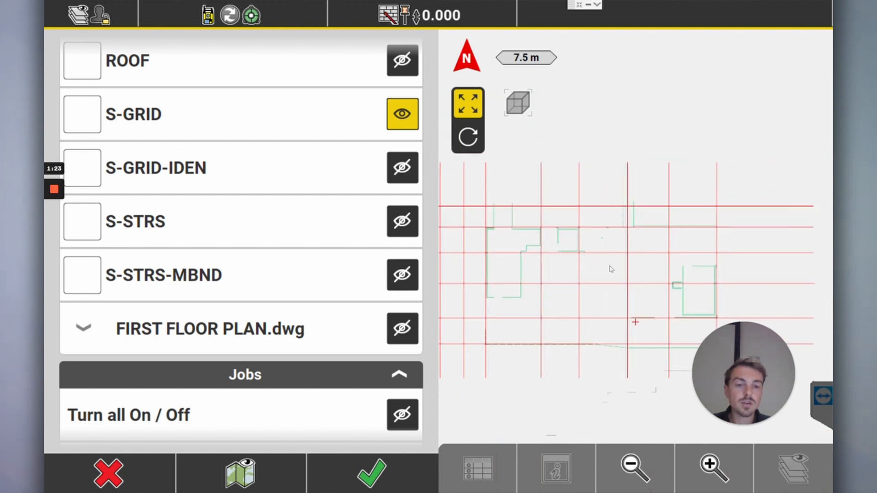
pyautogui.moveTo(594, 252)
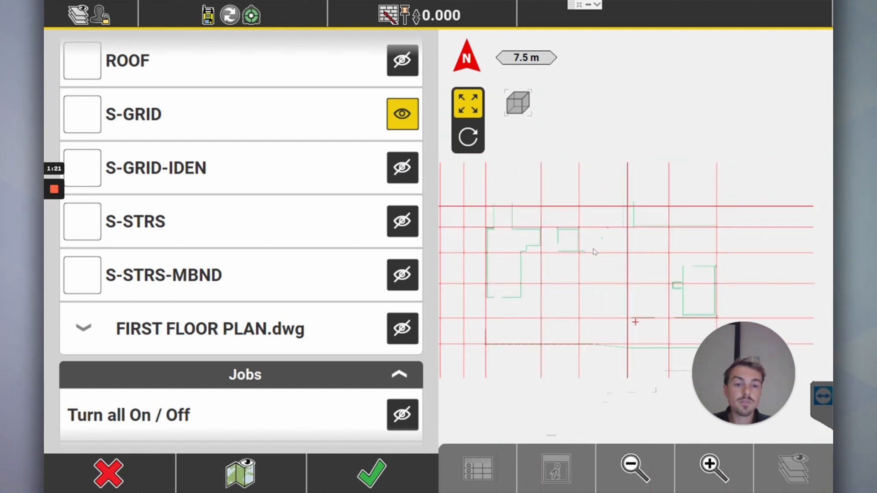
pyautogui.scroll(3)
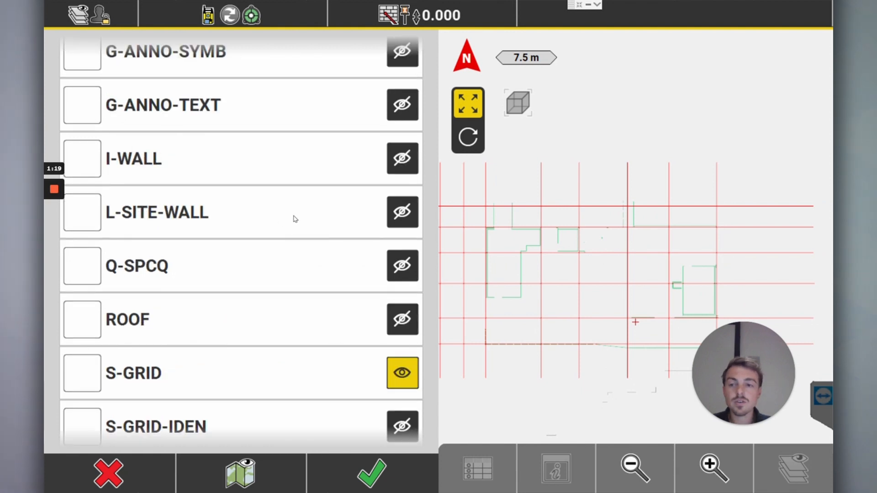
pyautogui.scroll(-3)
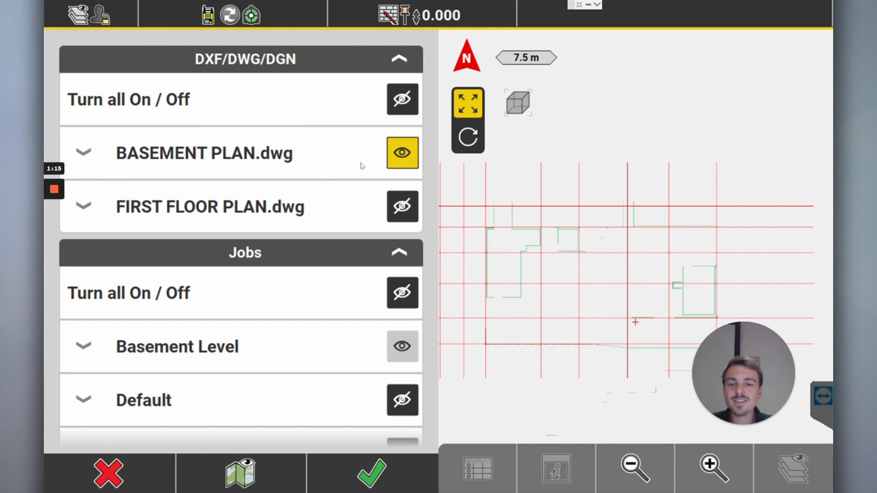
# Step: Switch the visible drawing from BASEMENT PLAN.dwg to FIRST FLOOR PLAN.dwg and confirm back to Home
pyautogui.click(401, 153)
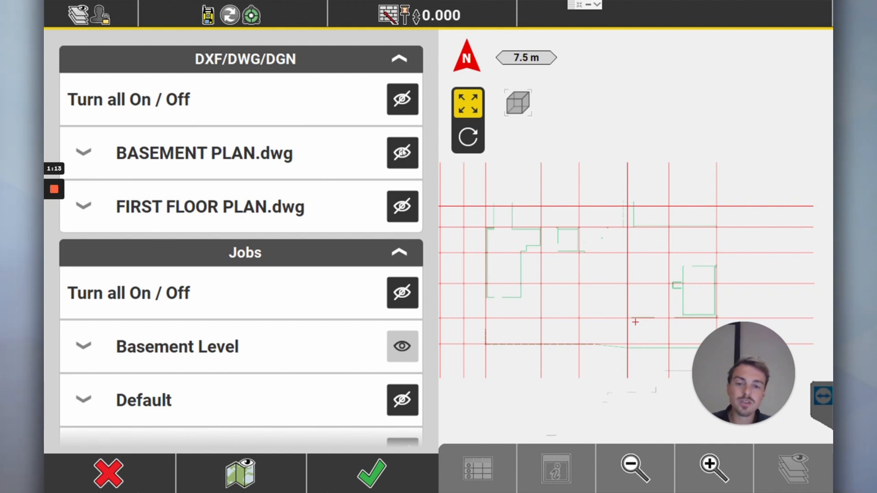
pyautogui.click(402, 206)
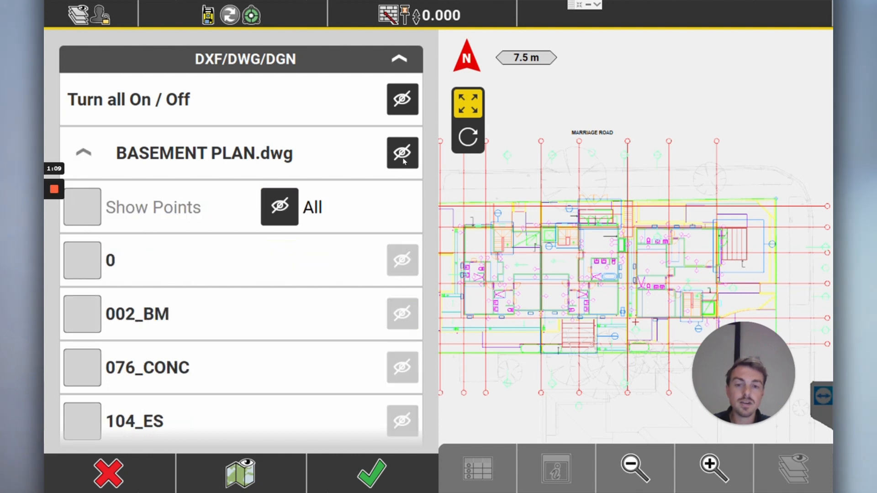
pyautogui.click(402, 153)
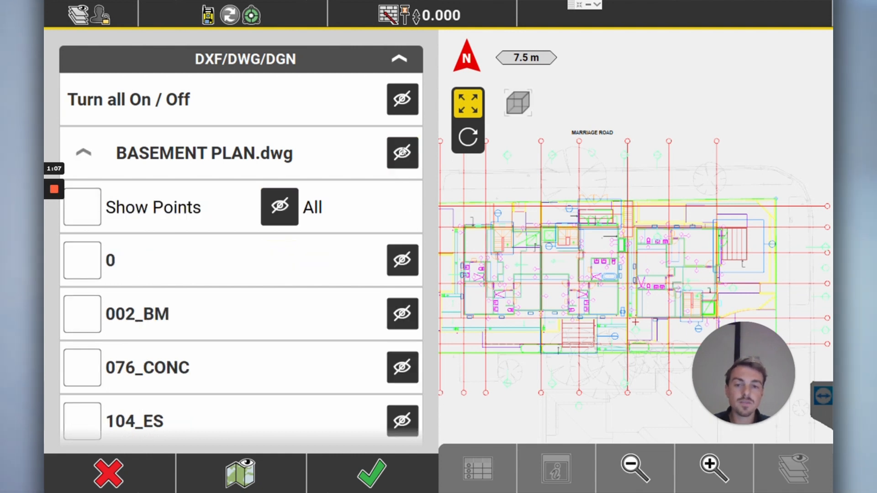
pyautogui.click(402, 153)
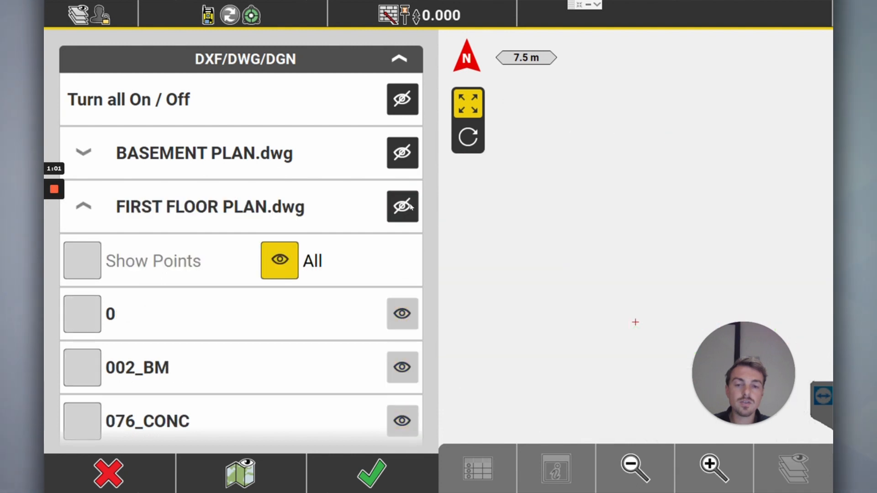
pyautogui.click(402, 207)
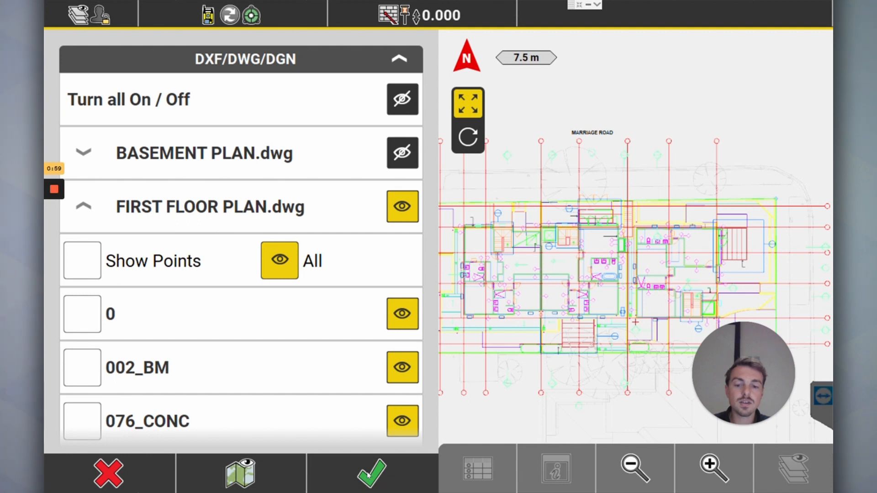
pyautogui.click(370, 473)
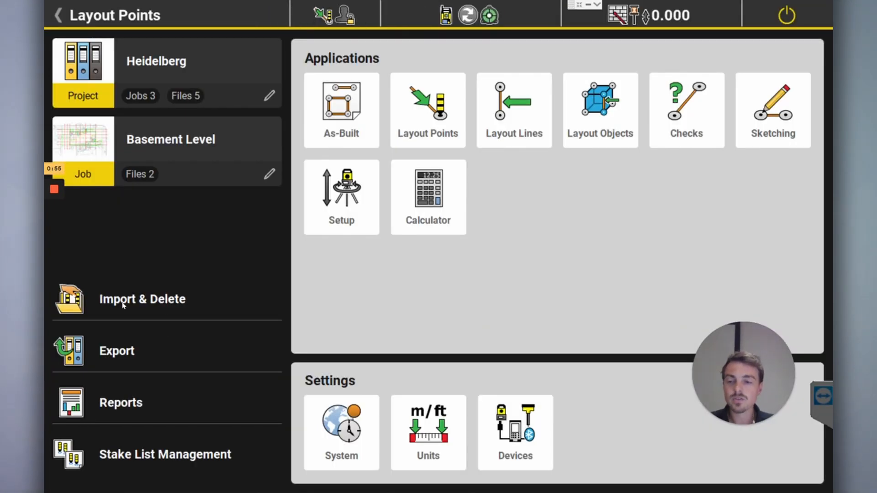
# Step: Show the List of Projects with Heidelberg highlighted among the other projects
pyautogui.click(143, 299)
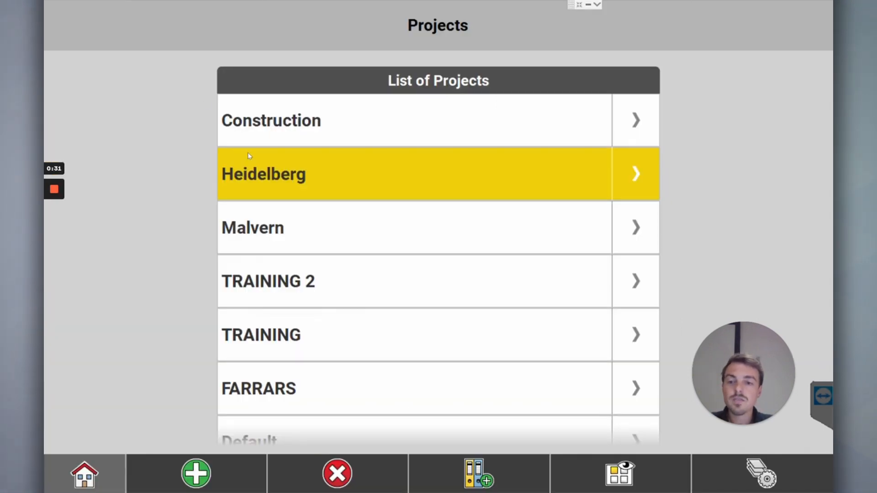
# Step: Make TRAINING 2 (job DAY 1) the active project and start the Sketching application
pyautogui.click(268, 281)
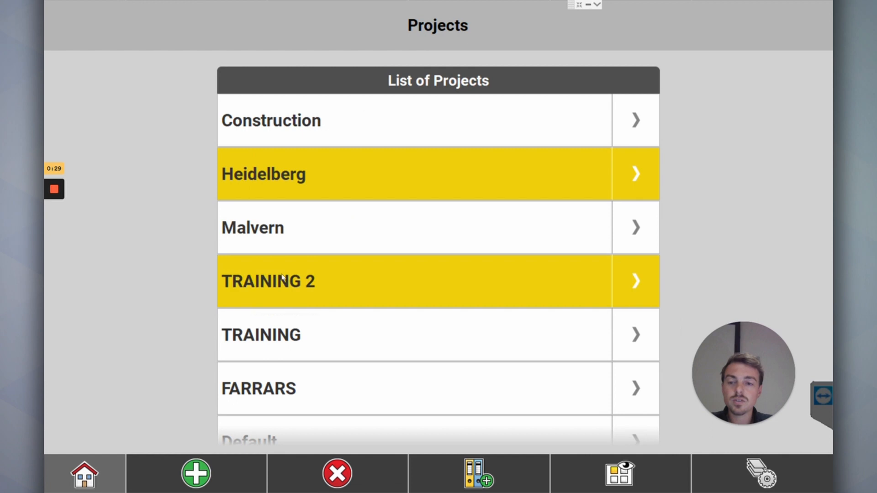
pyautogui.click(269, 280)
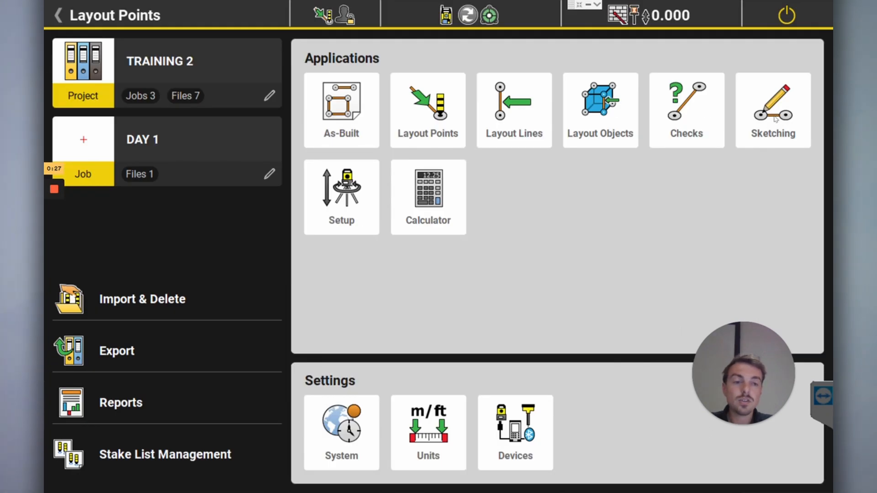
pyautogui.click(772, 109)
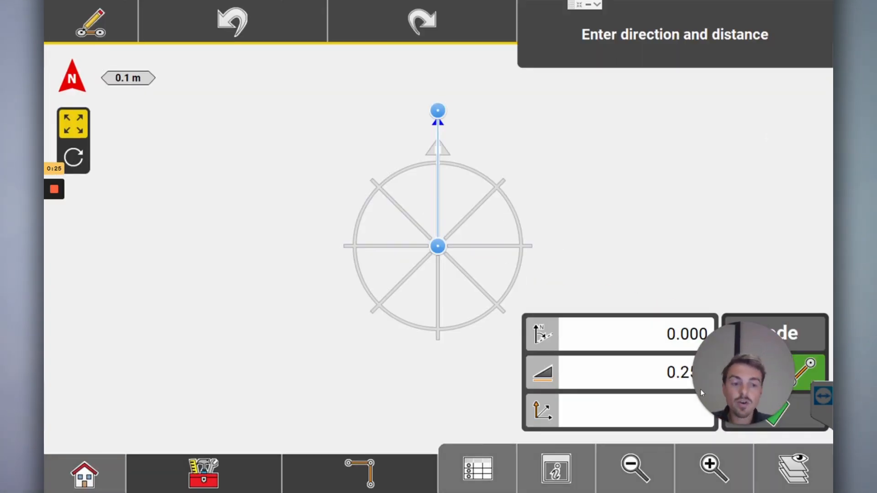